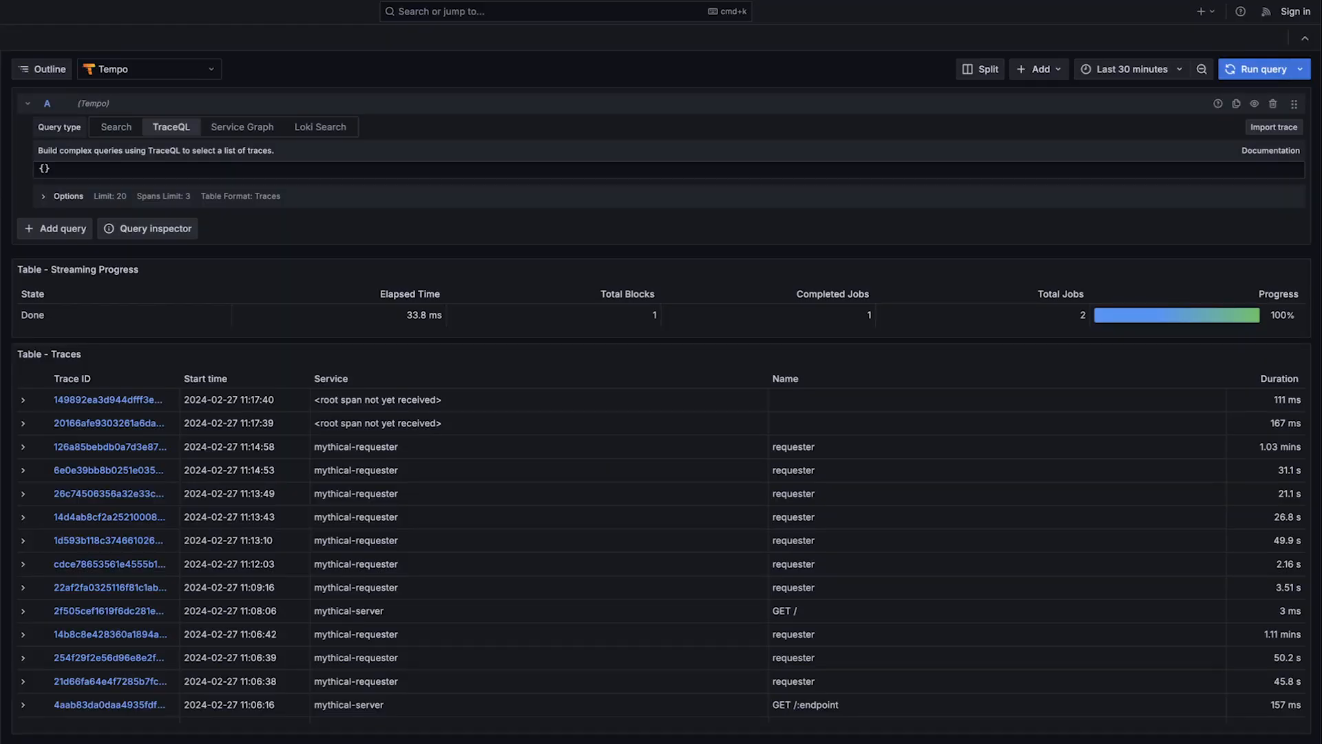
pyautogui.moveTo(152, 171)
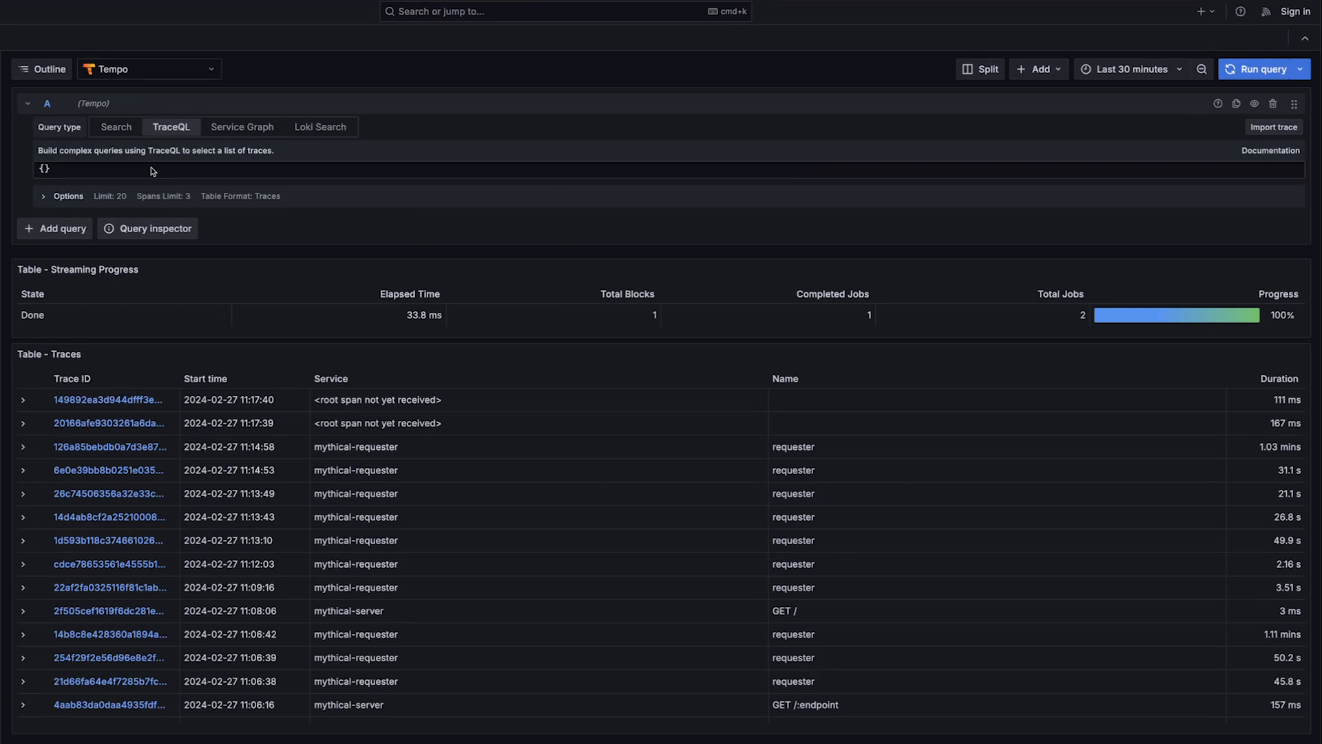
# Step: Append "| rate()" to the empty {} selector so spans are graphed as a rate
pyautogui.click(1258, 69)
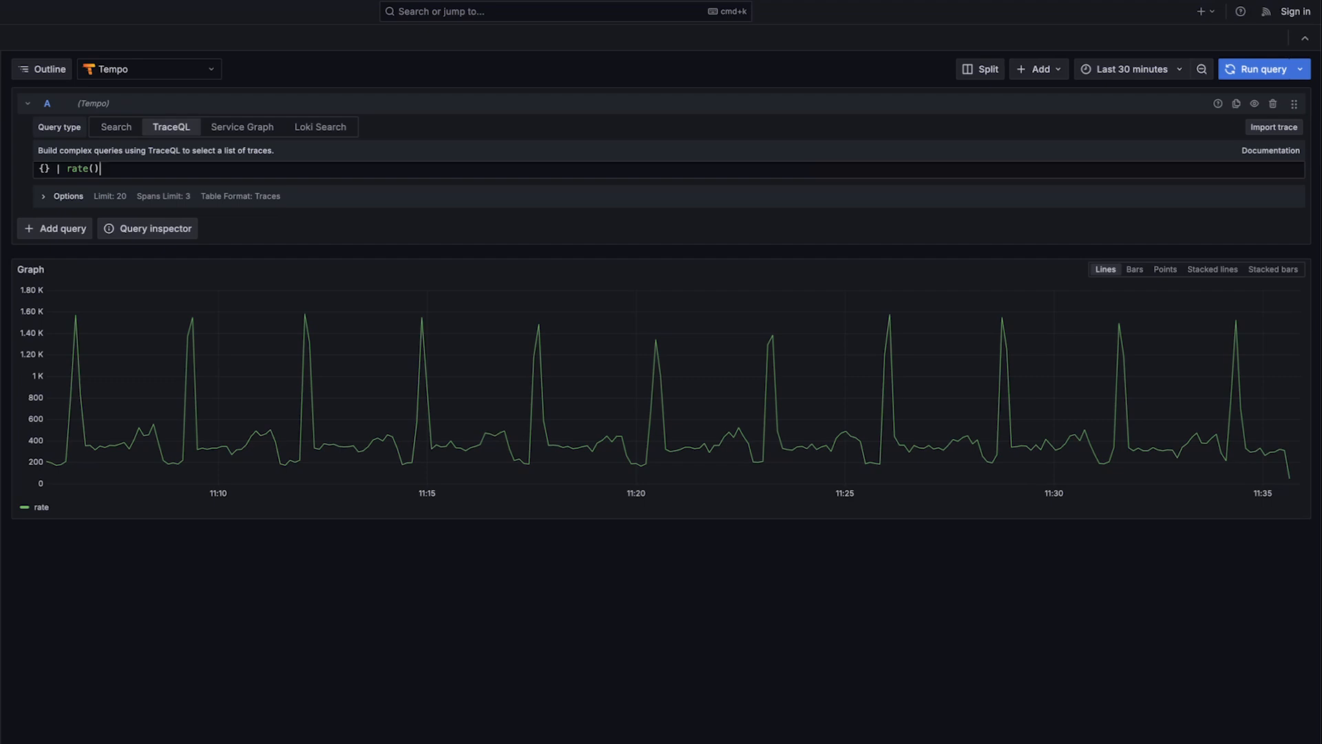
pyautogui.moveTo(377, 371)
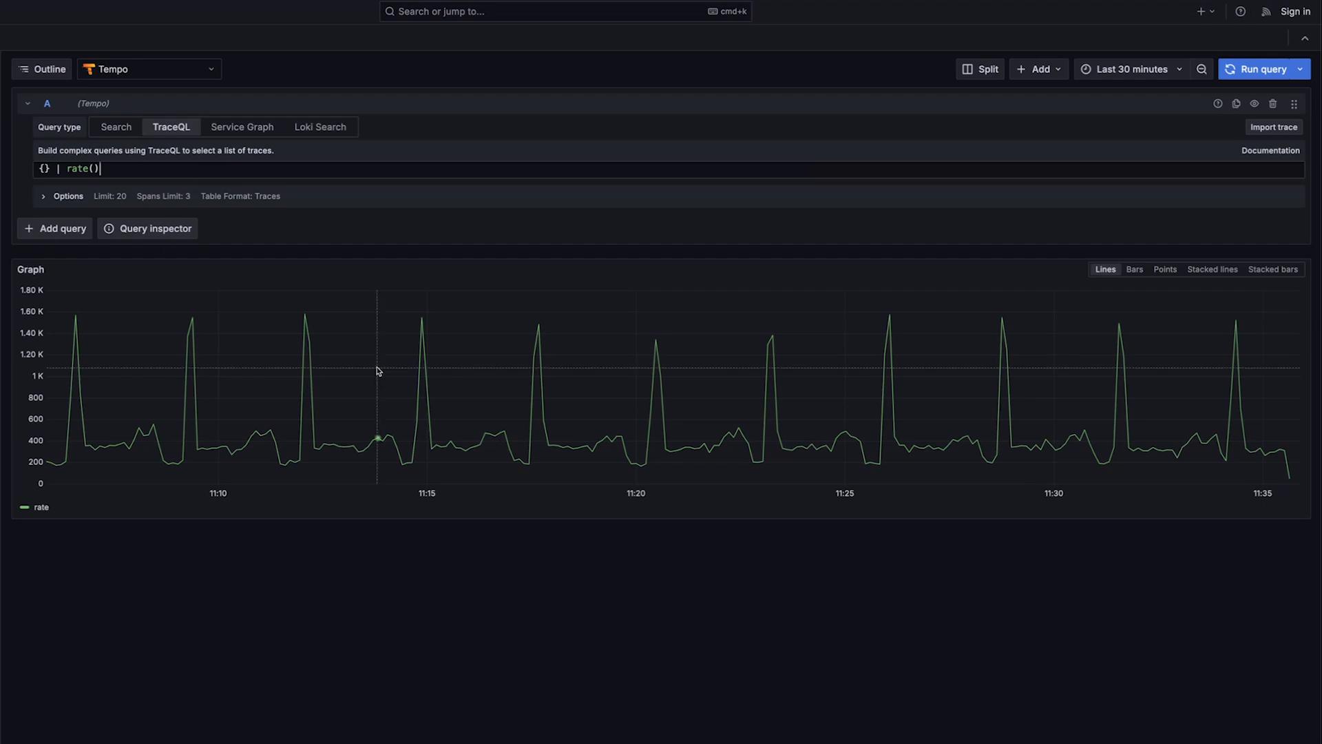
pyautogui.moveTo(551, 412)
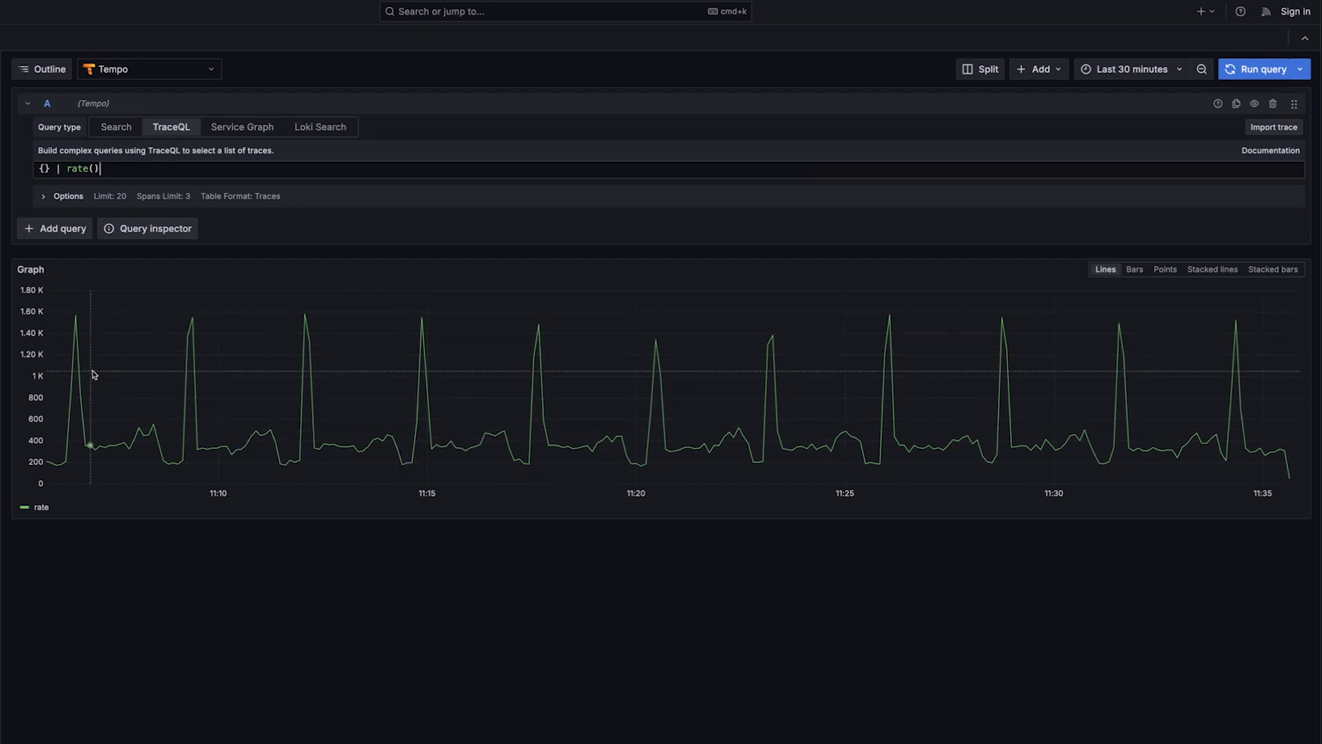
pyautogui.moveTo(242, 399)
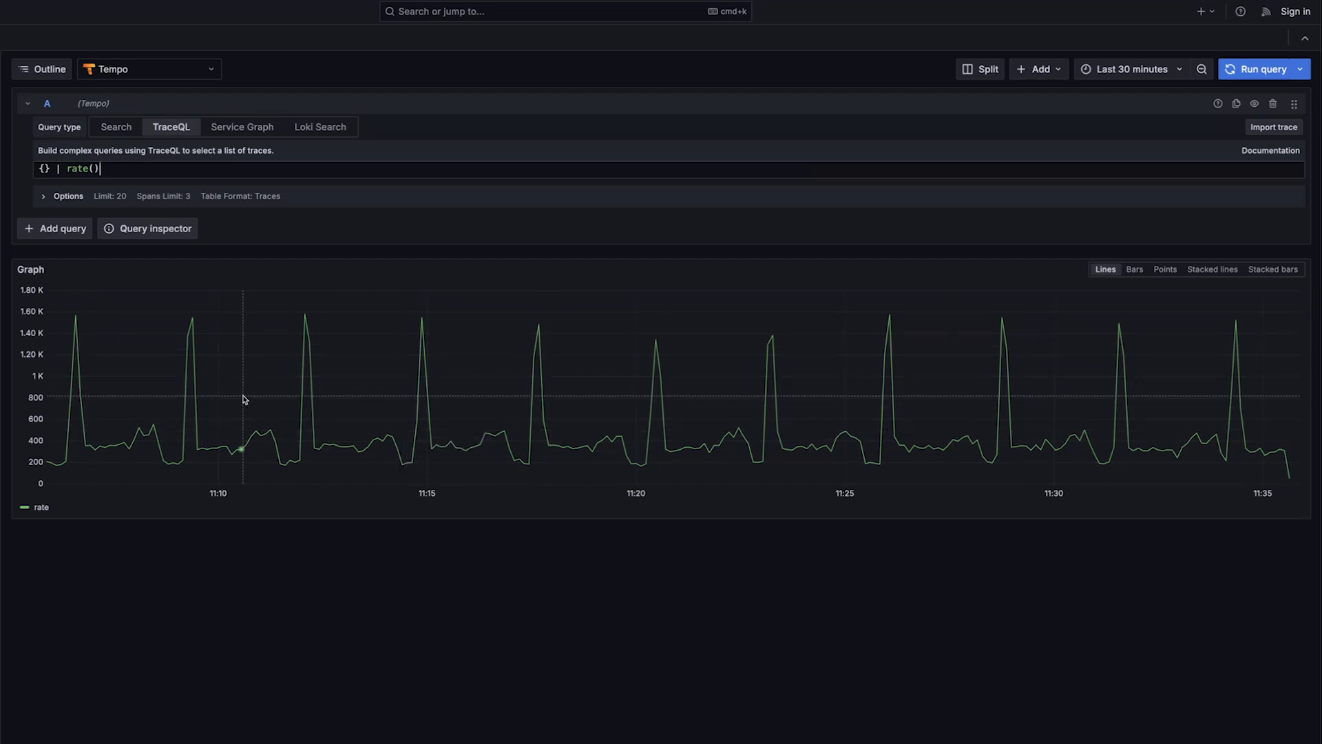
pyautogui.moveTo(203, 435)
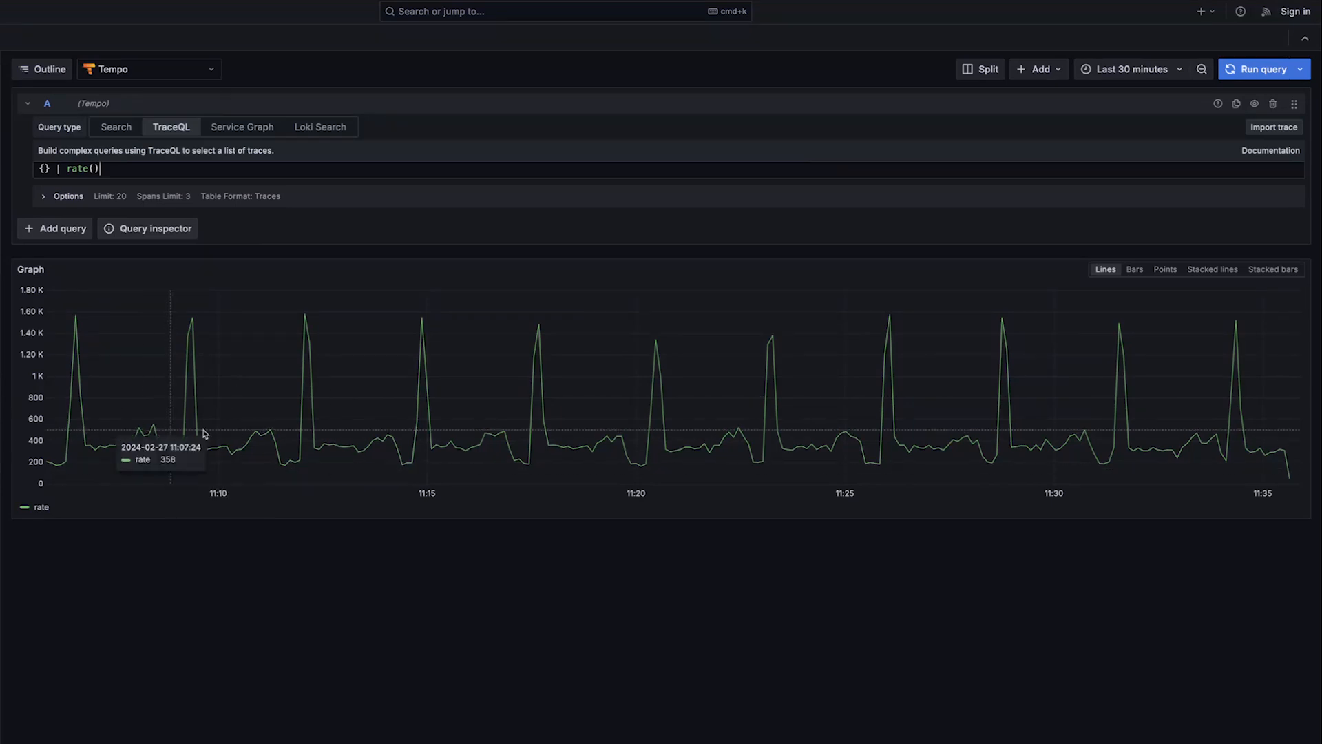
pyautogui.moveTo(203, 453)
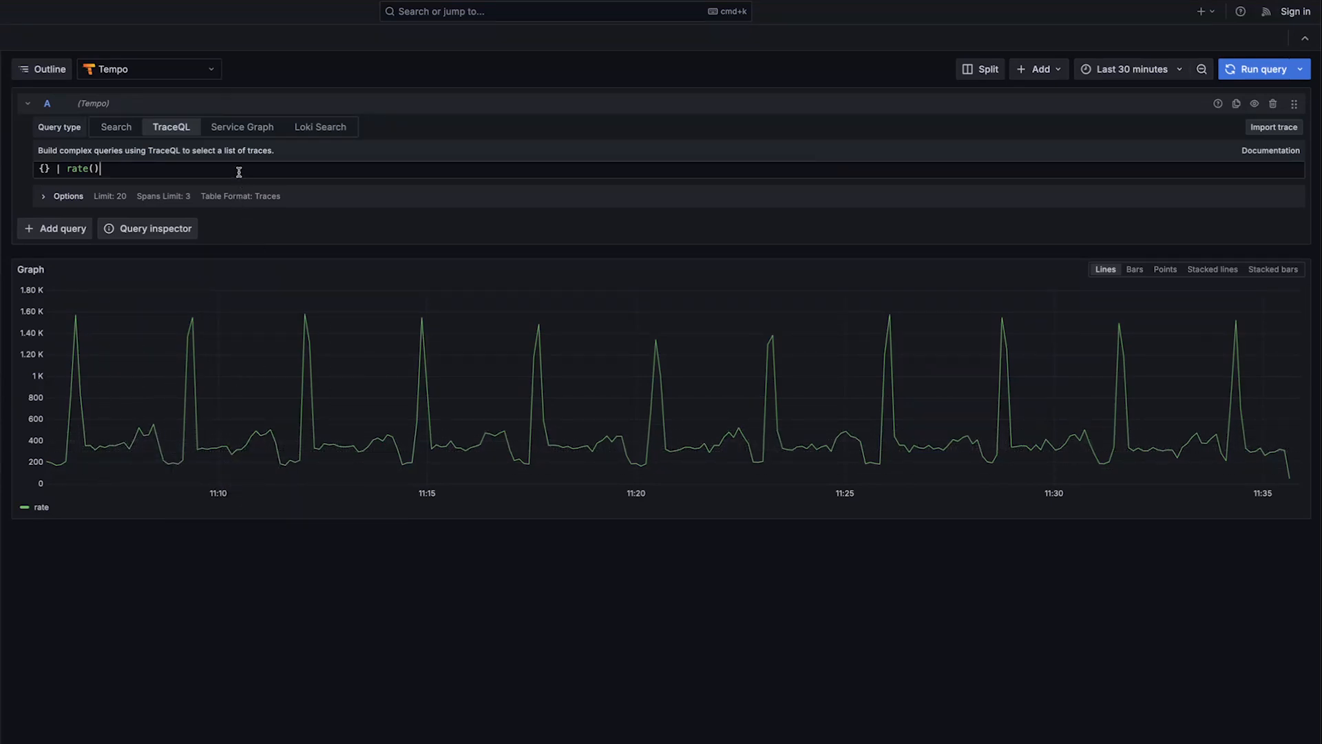
pyautogui.moveTo(192, 168)
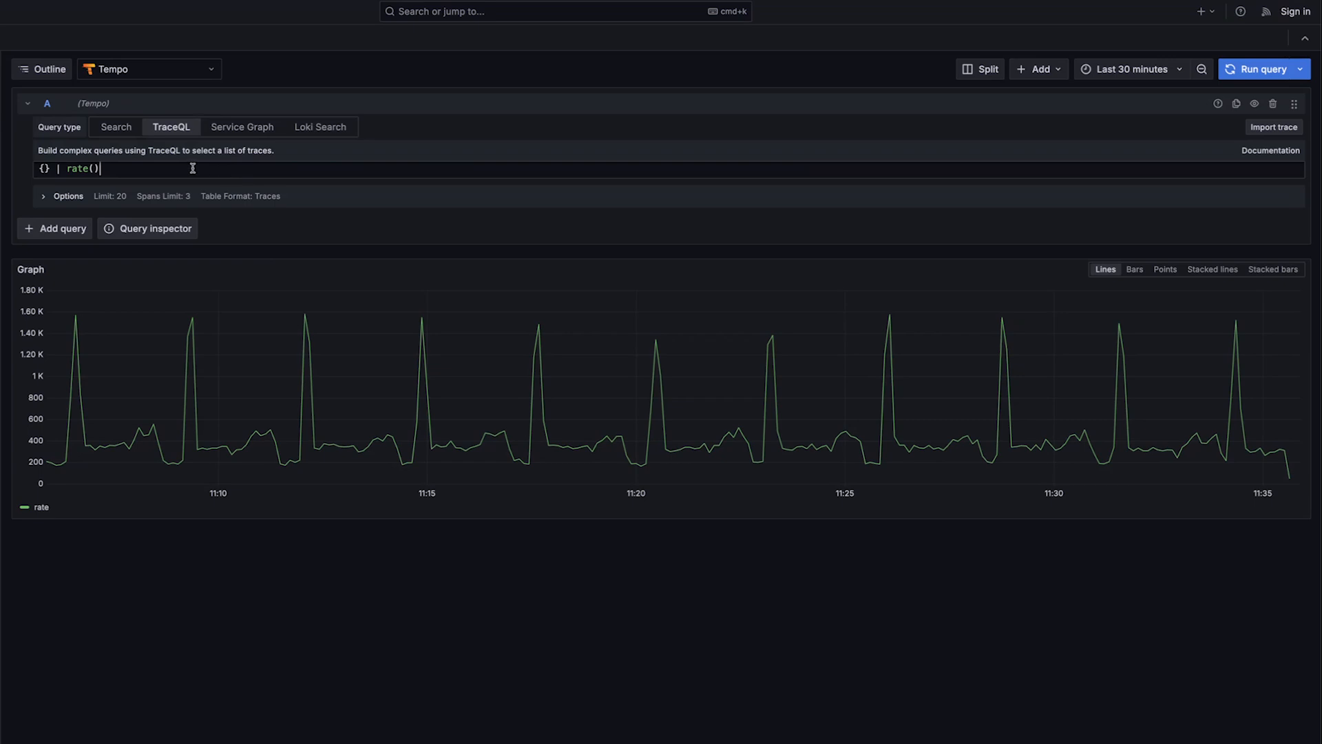
# Step: Group rate() by resource.service.name and run it for per-service lines
pyautogui.write('by (')
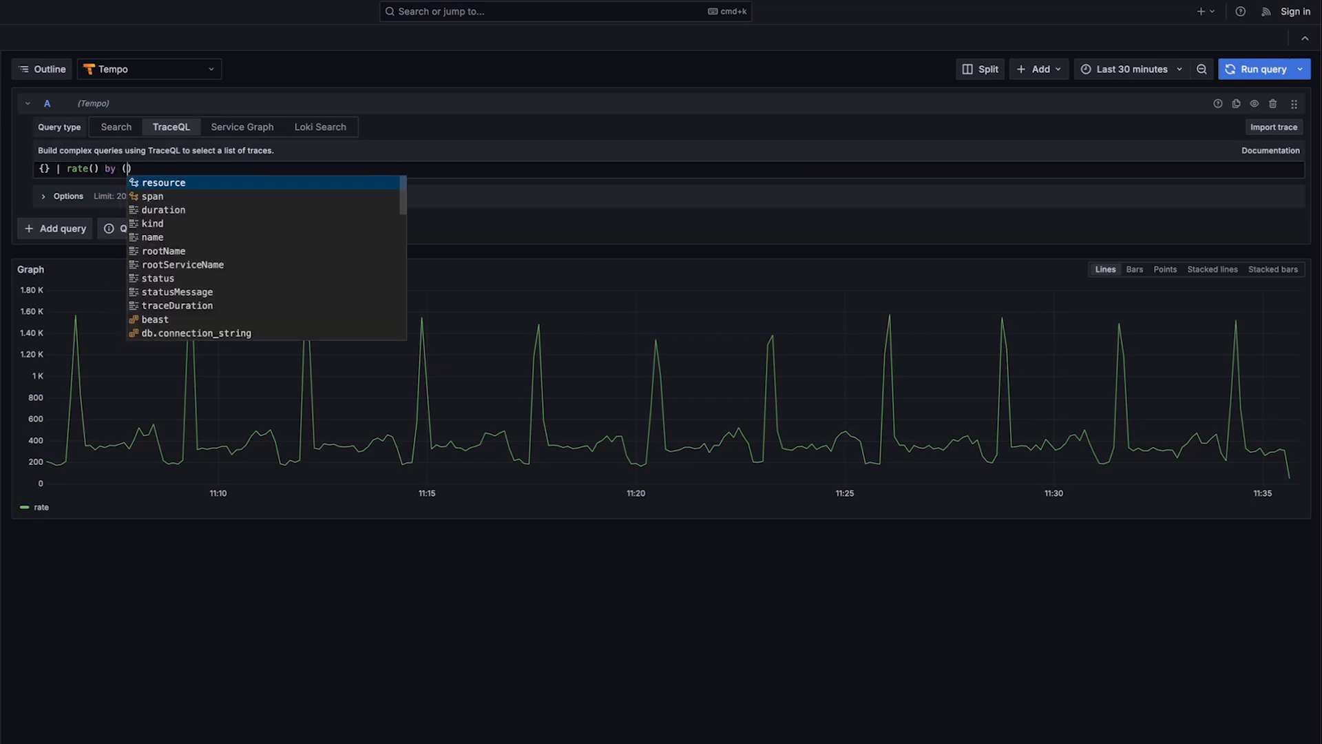
pyautogui.click(162, 182)
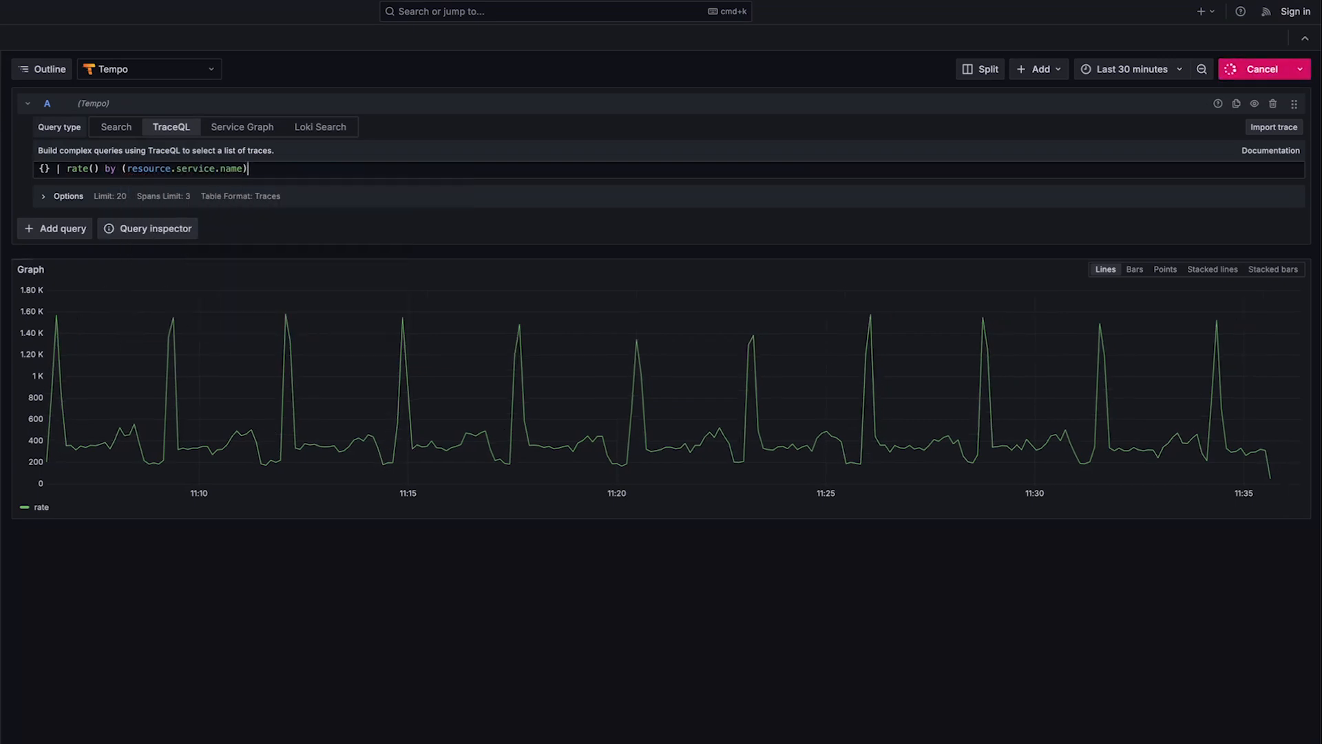
pyautogui.click(1264, 69)
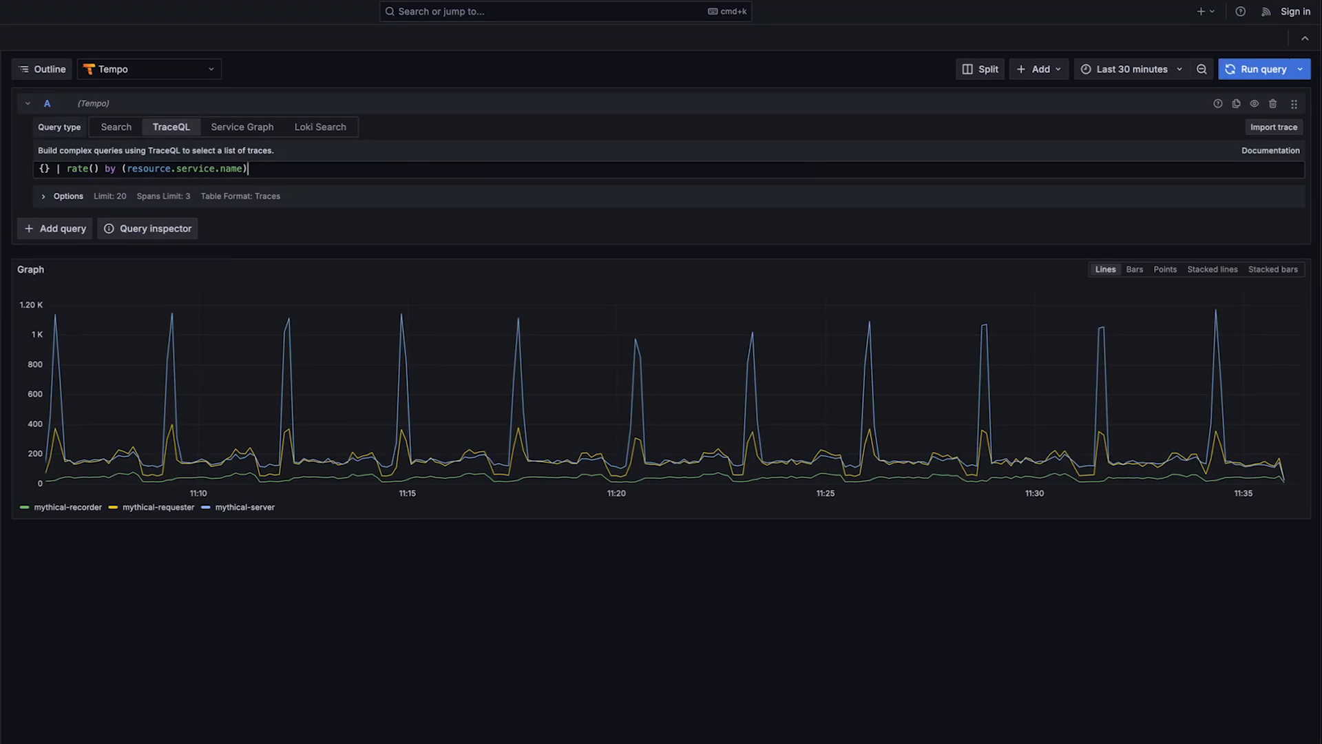
pyautogui.moveTo(175, 323)
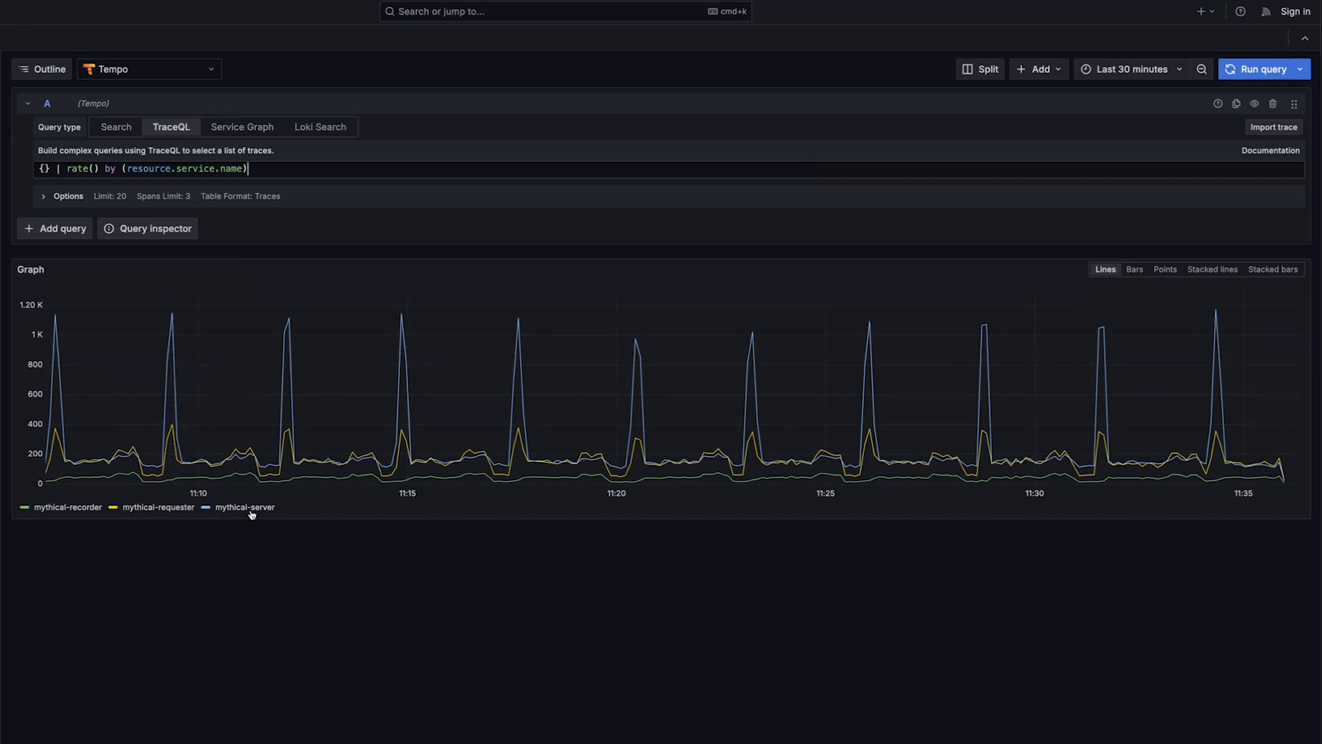
pyautogui.moveTo(178, 317)
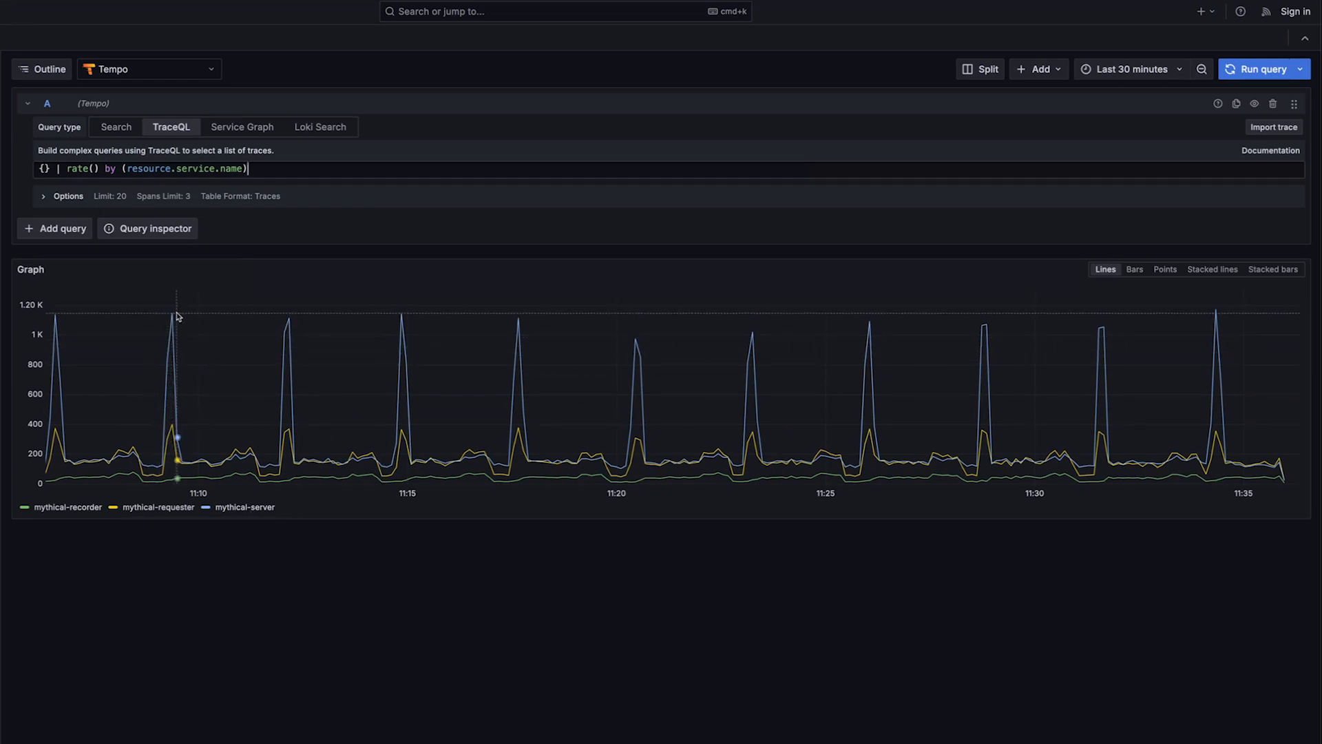
pyautogui.moveTo(280, 483)
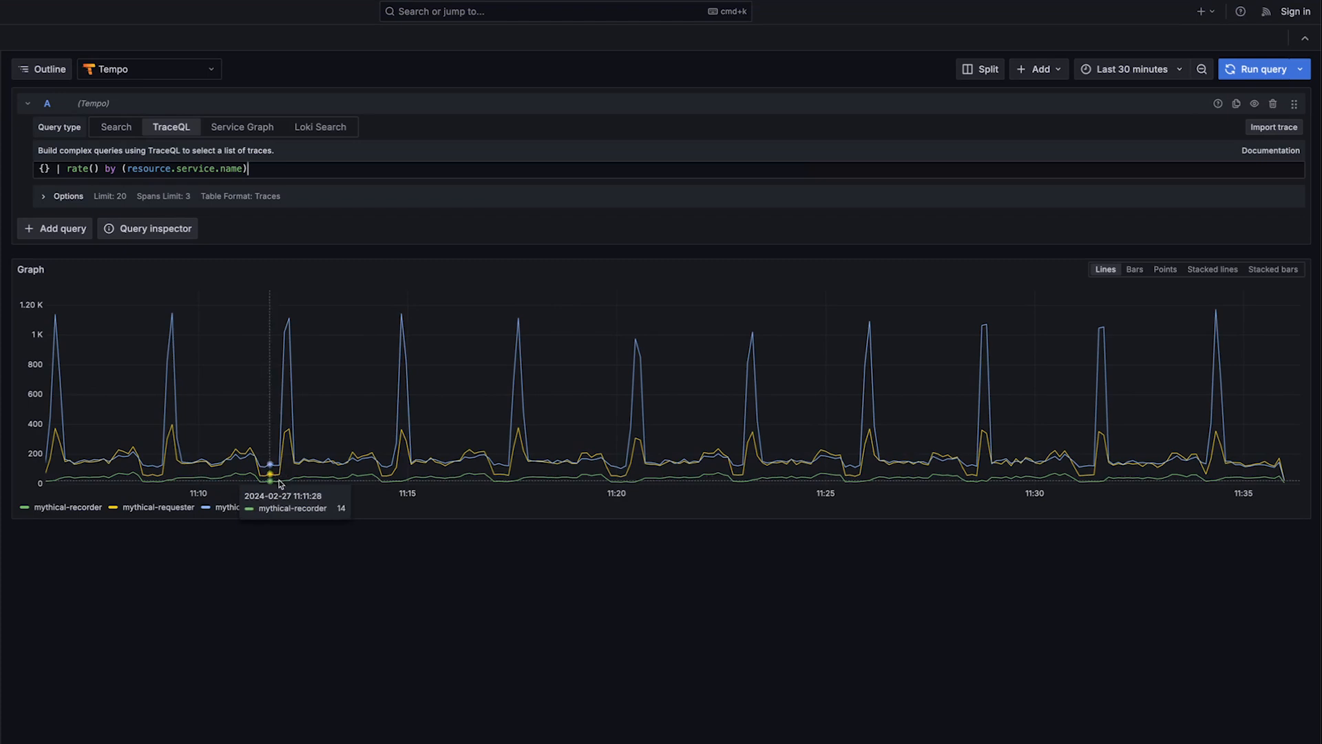
pyautogui.moveTo(1046, 409)
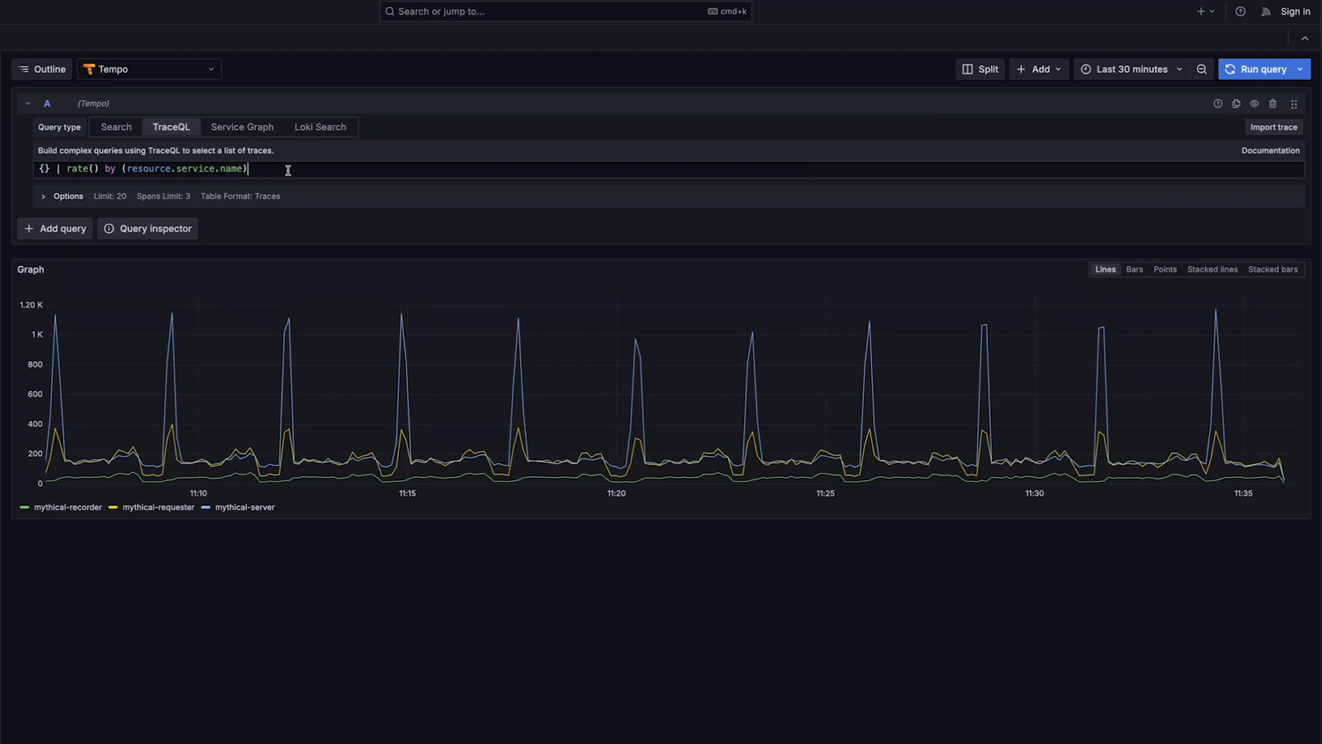
# Step: Switch the grouping to span name and reveal all 23 series
pyautogui.doubleClick(183, 168)
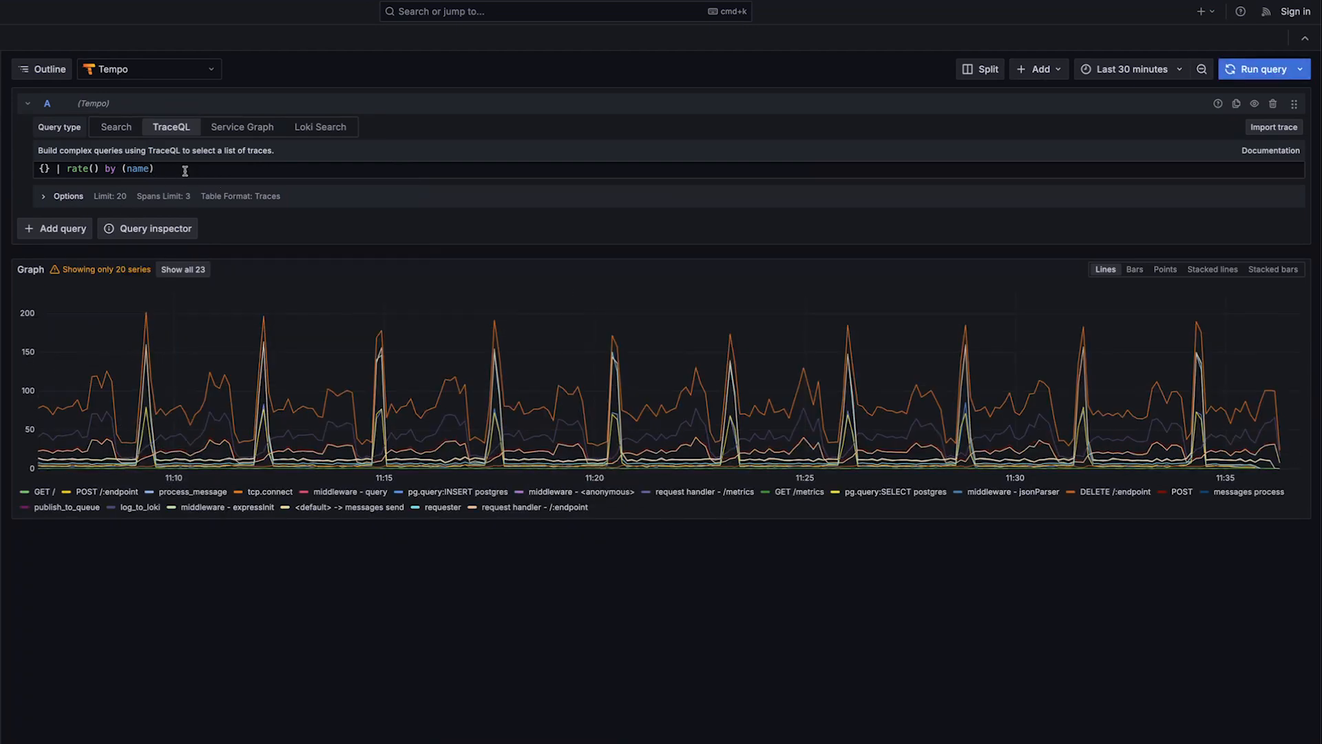
pyautogui.click(182, 269)
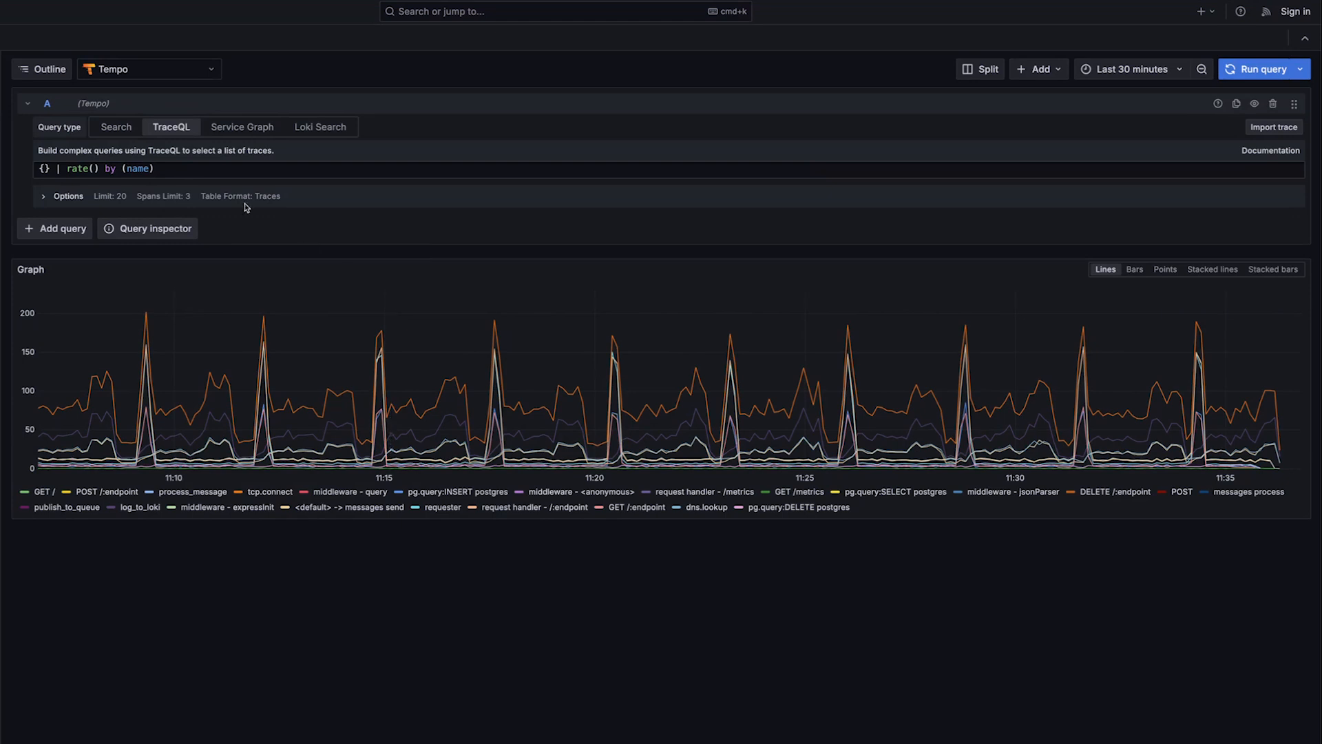
pyautogui.doubleClick(138, 170)
pyautogui.write(' status ')
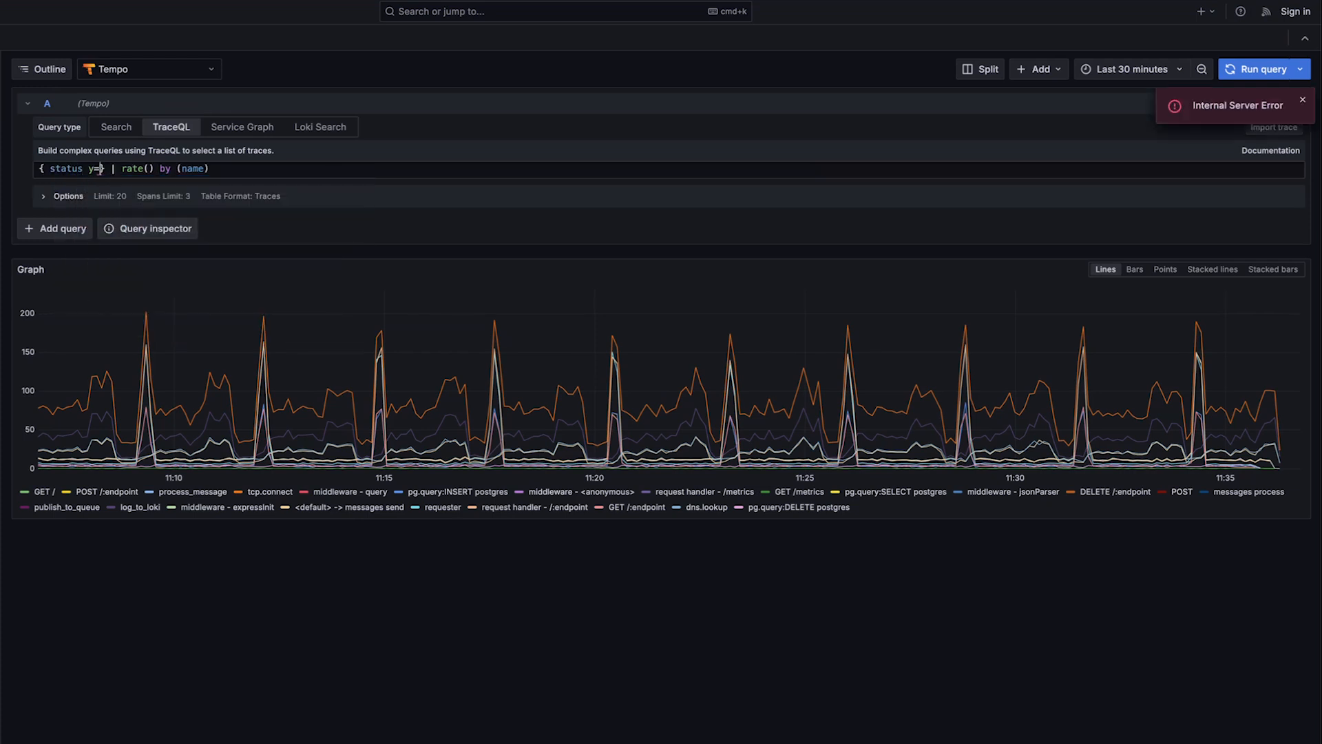
# Step: Filter the selector to { status = error } so only error-span rates are graphed
pyautogui.write('= error')
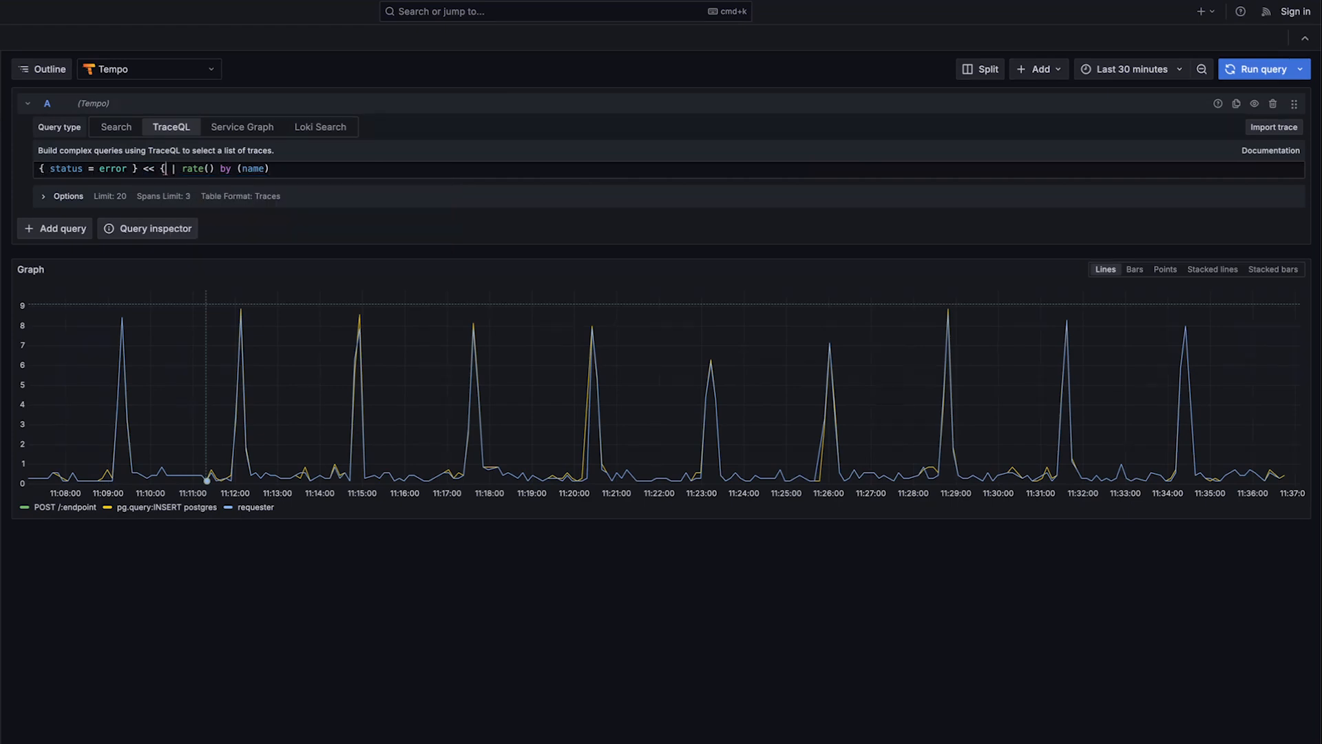
# Step: Make the parent selector { span.http.route != "" && status = error } and run it
pyautogui.write('span.')
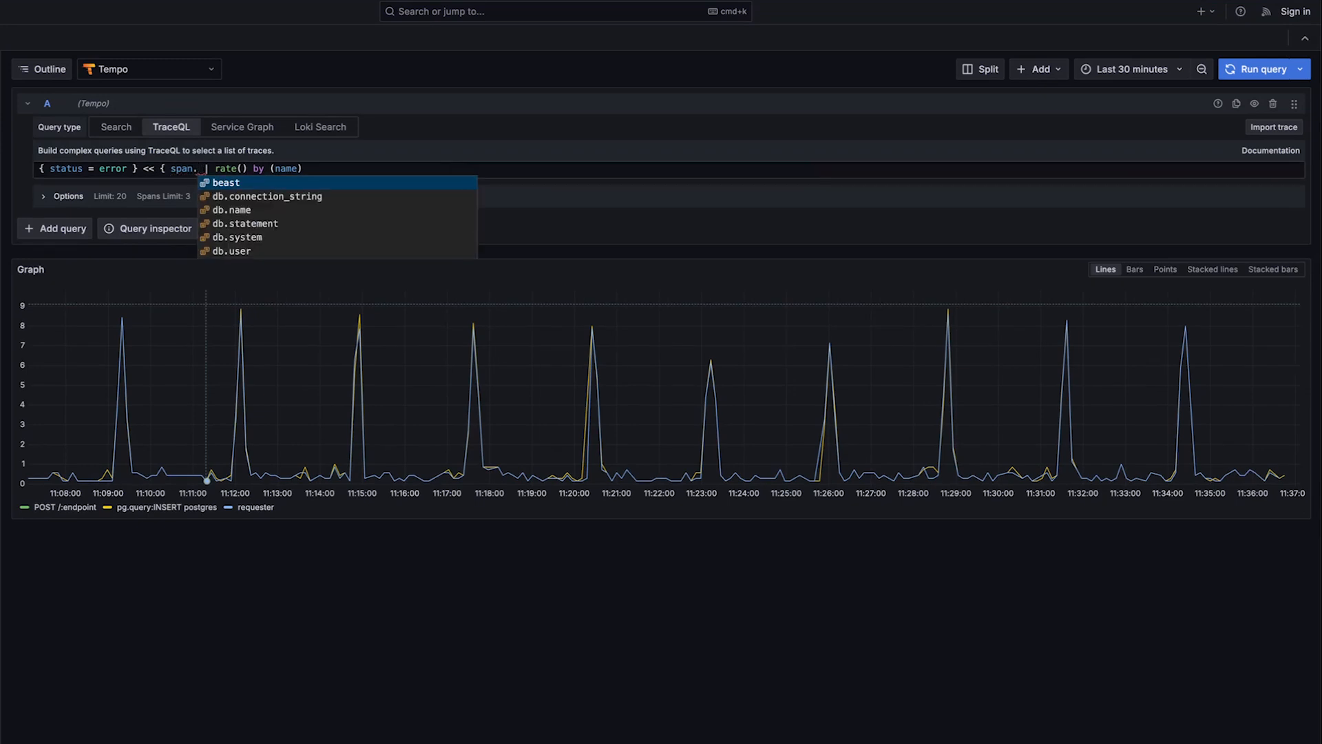
pyautogui.write('http.route != "')
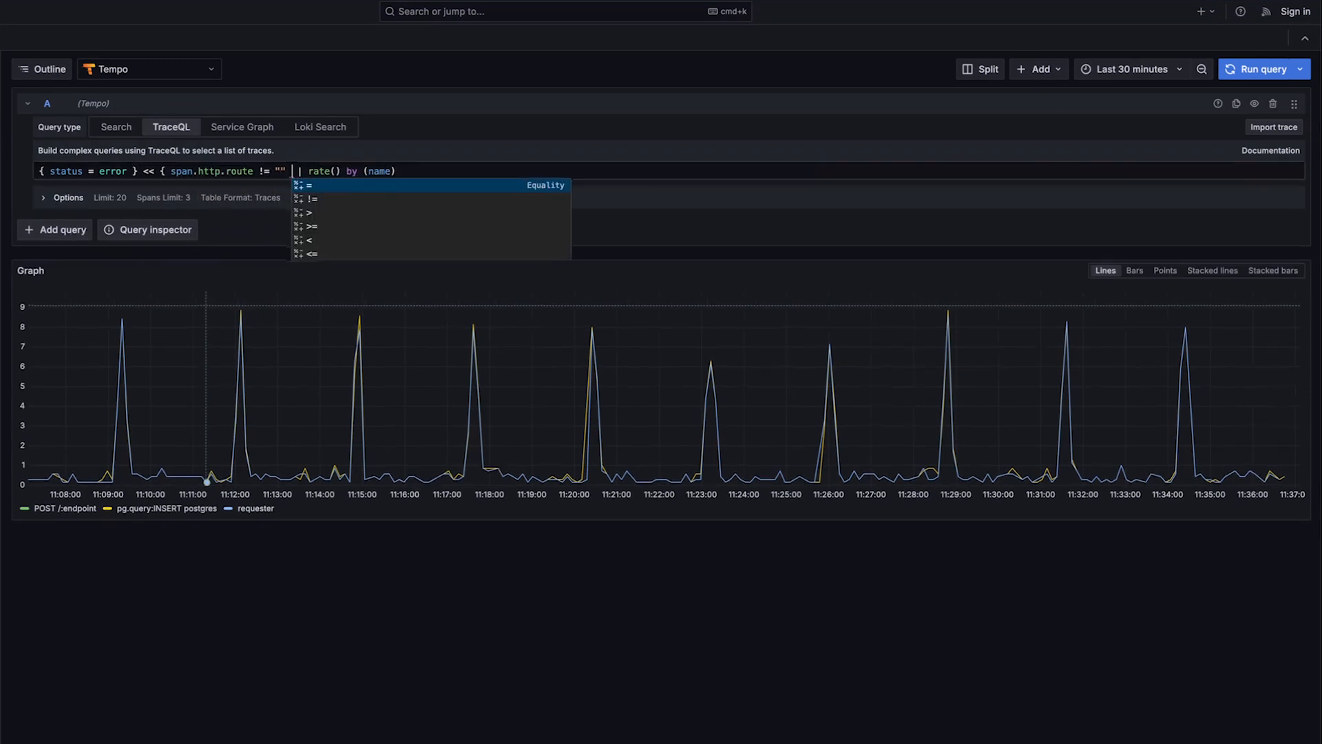
pyautogui.click(1259, 69)
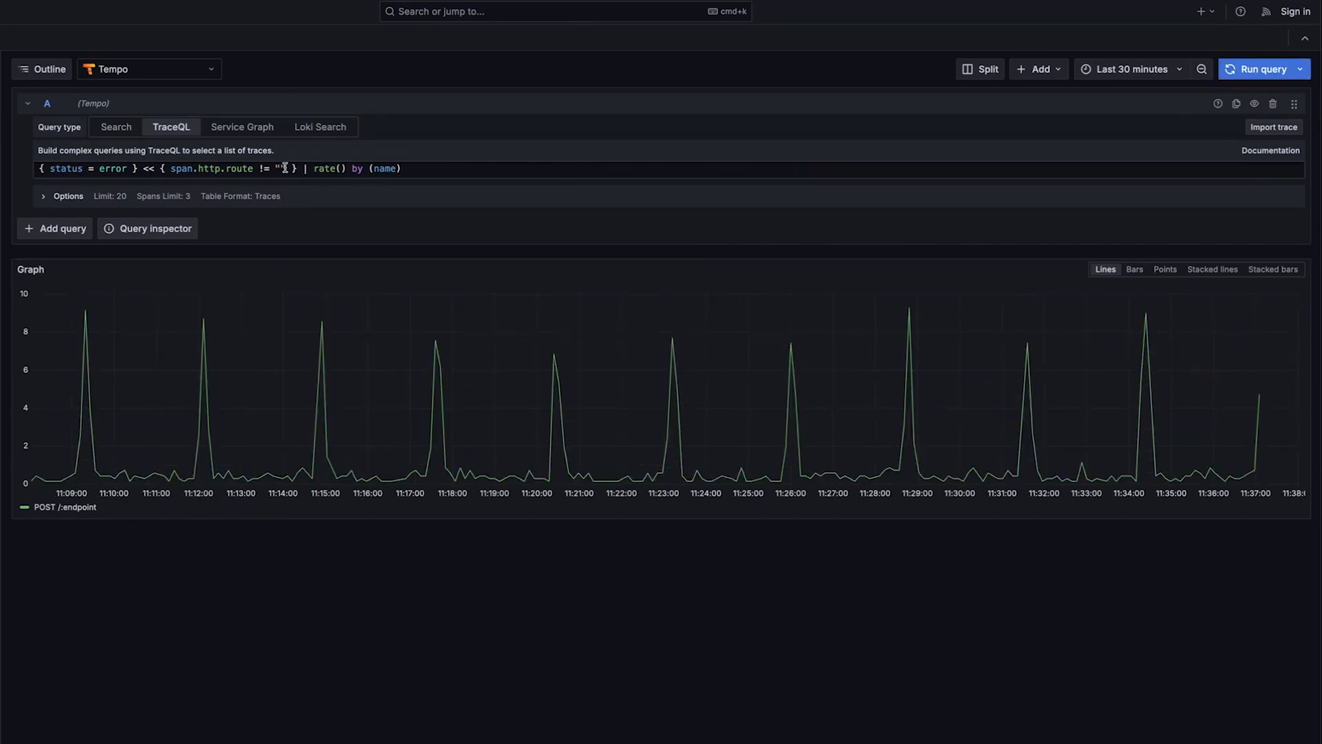
pyautogui.write('&&')
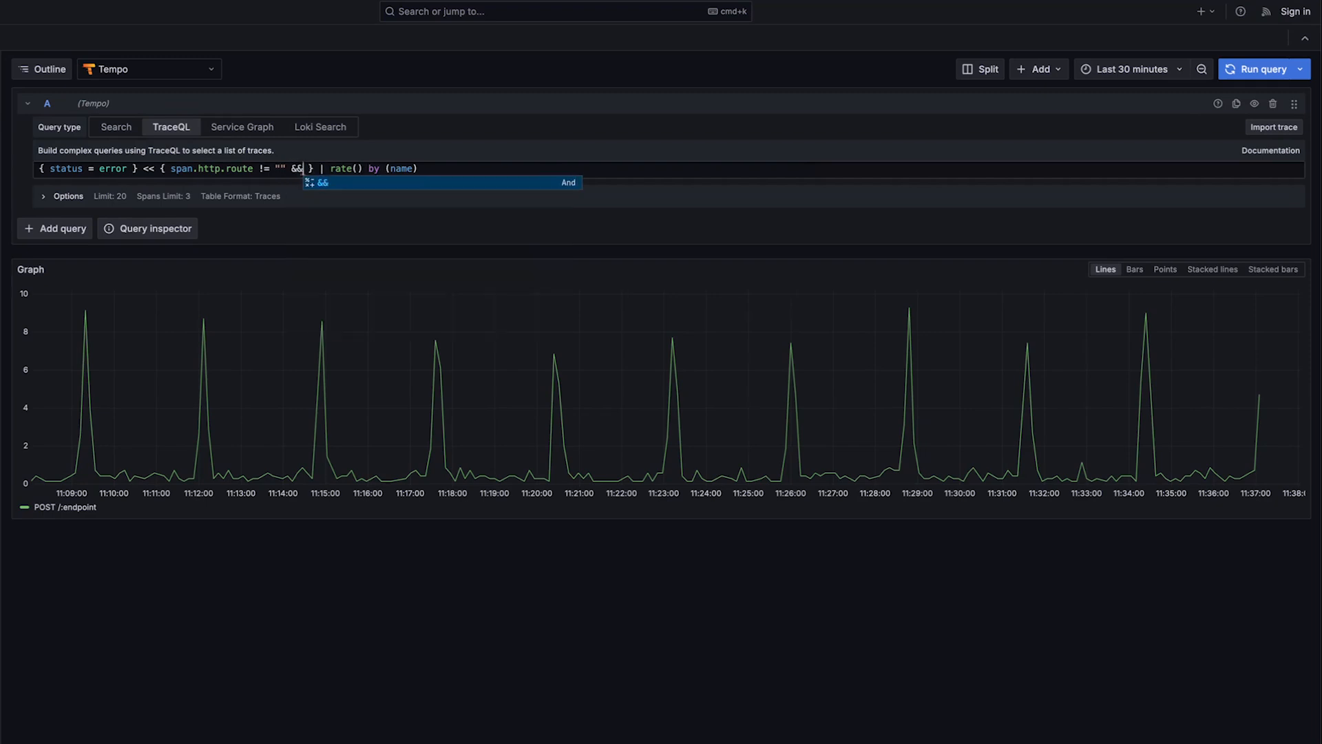
pyautogui.write('rror')
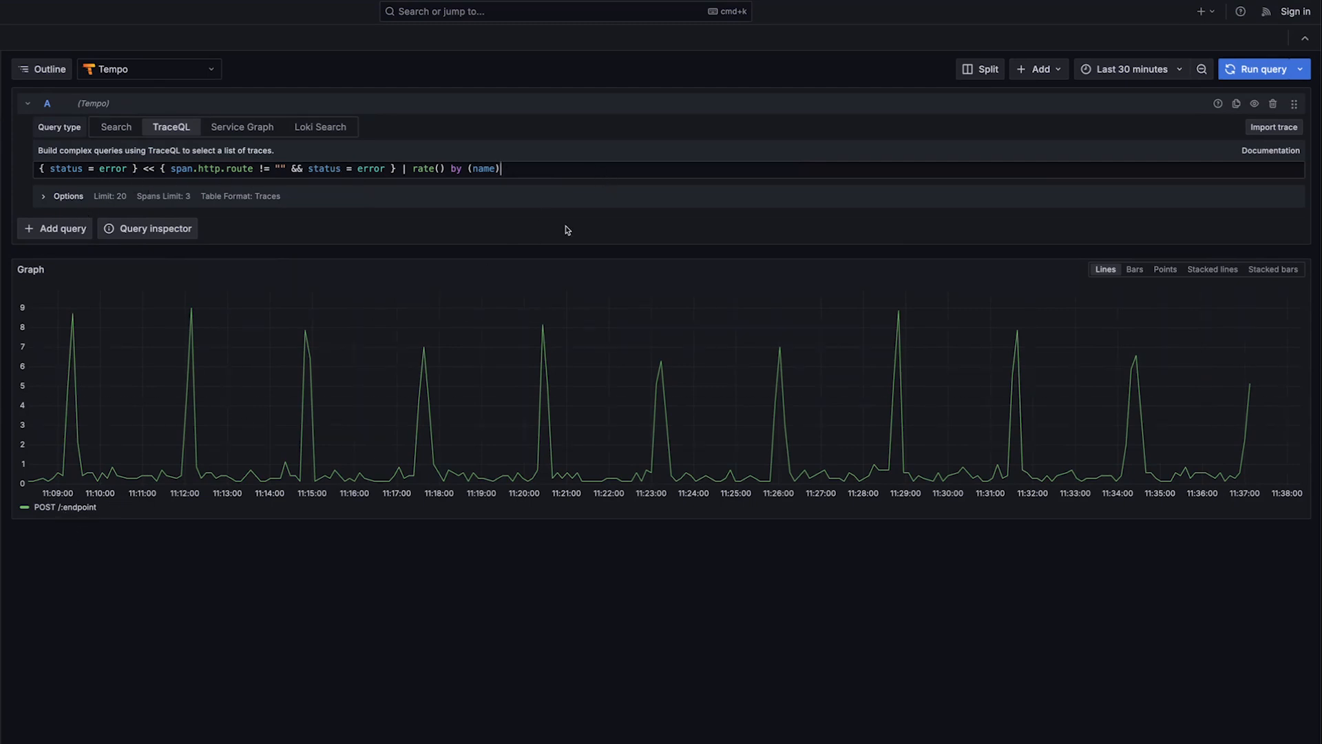
# Step: Extend the grouping to by (name, resource.service.name)
pyautogui.write(',')
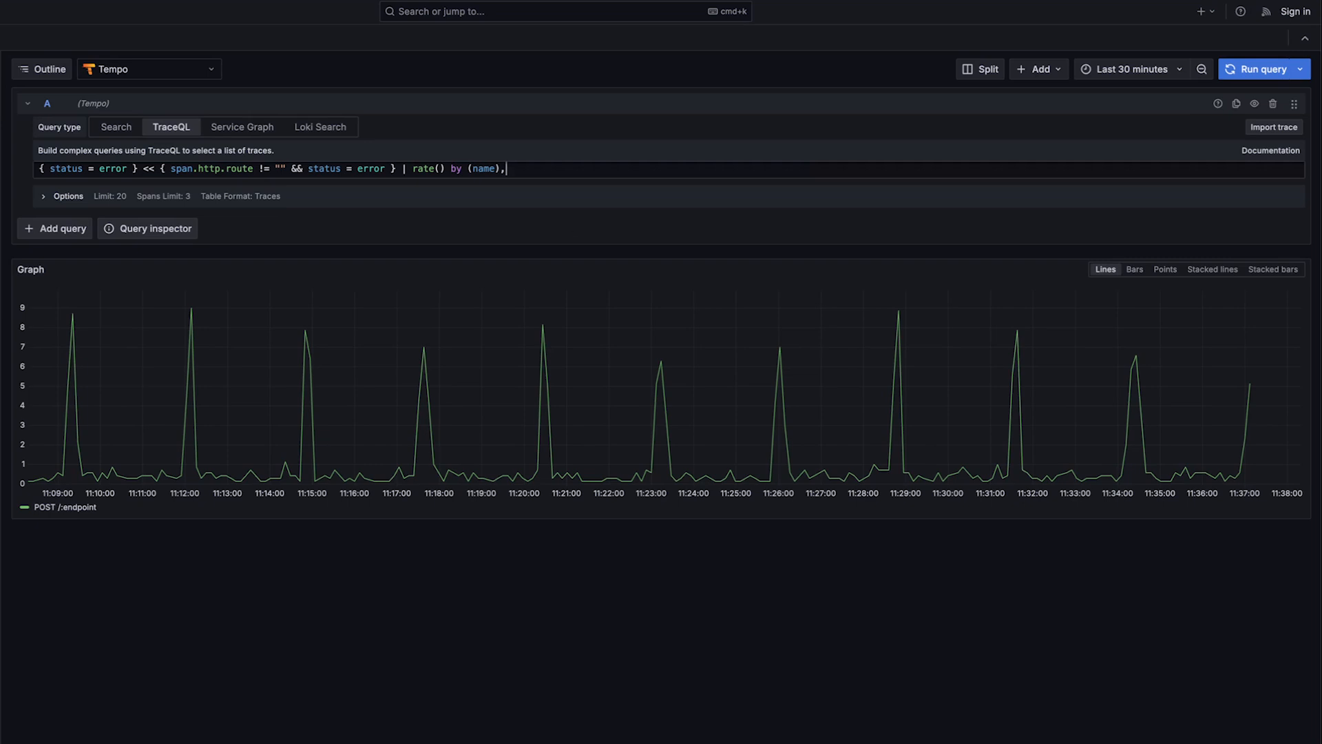
pyautogui.write('.service.name')
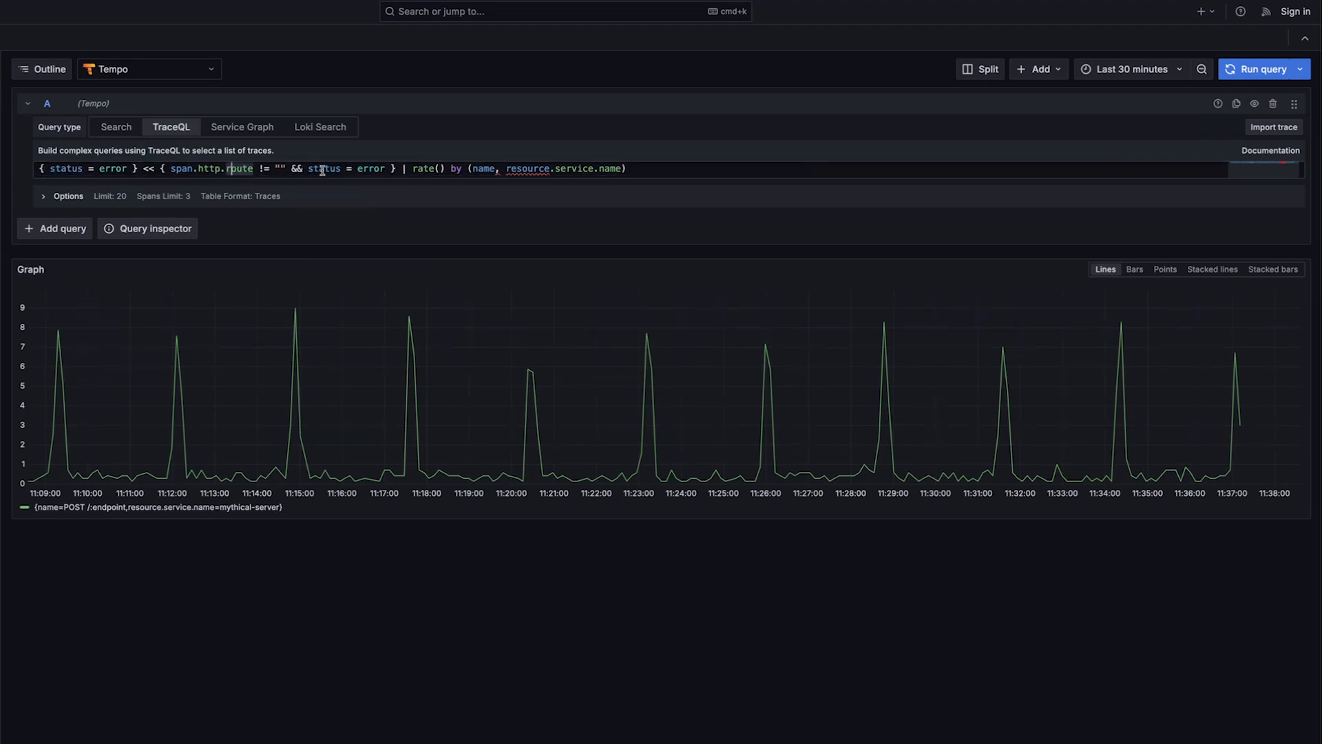
pyautogui.moveTo(8, 376)
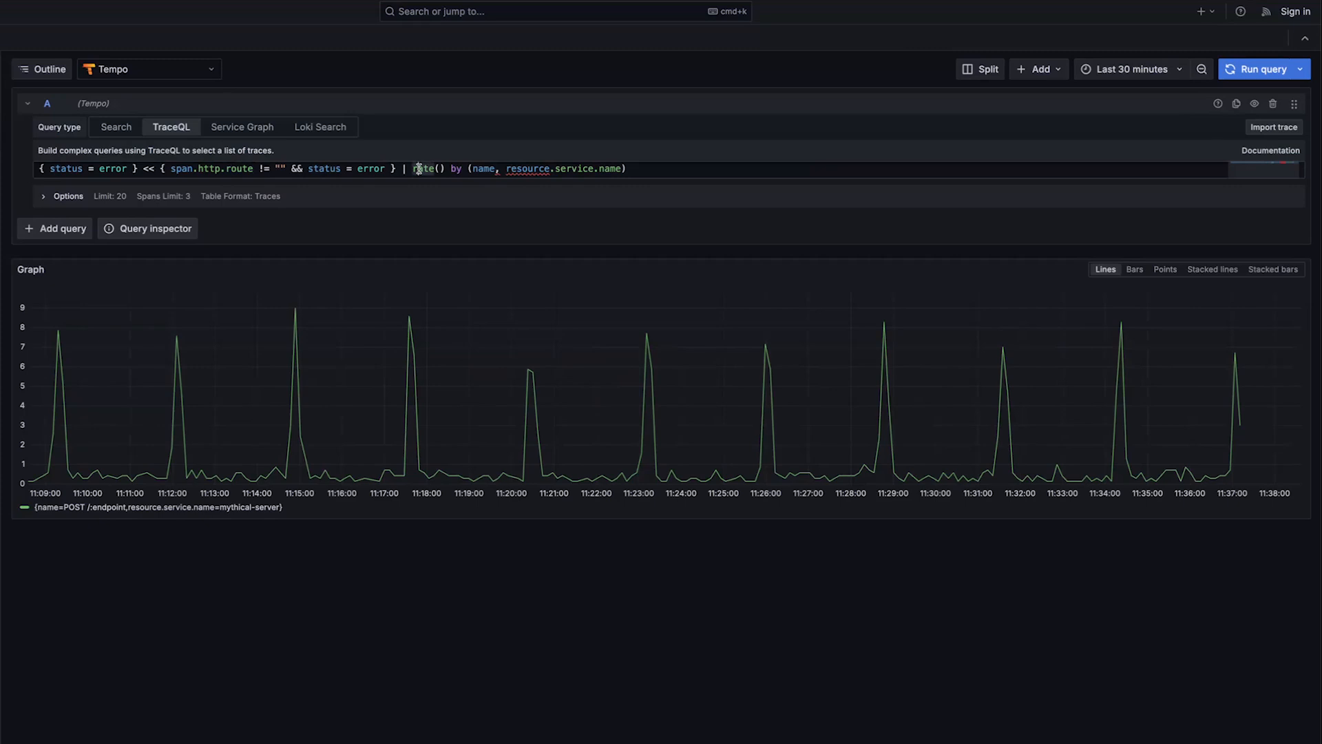
# Step: Rewrite the query as erroring /:endpoint routes >> { status = error } child spans
pyautogui.moveTo(405, 168); pyautogui.dragTo(625, 168)
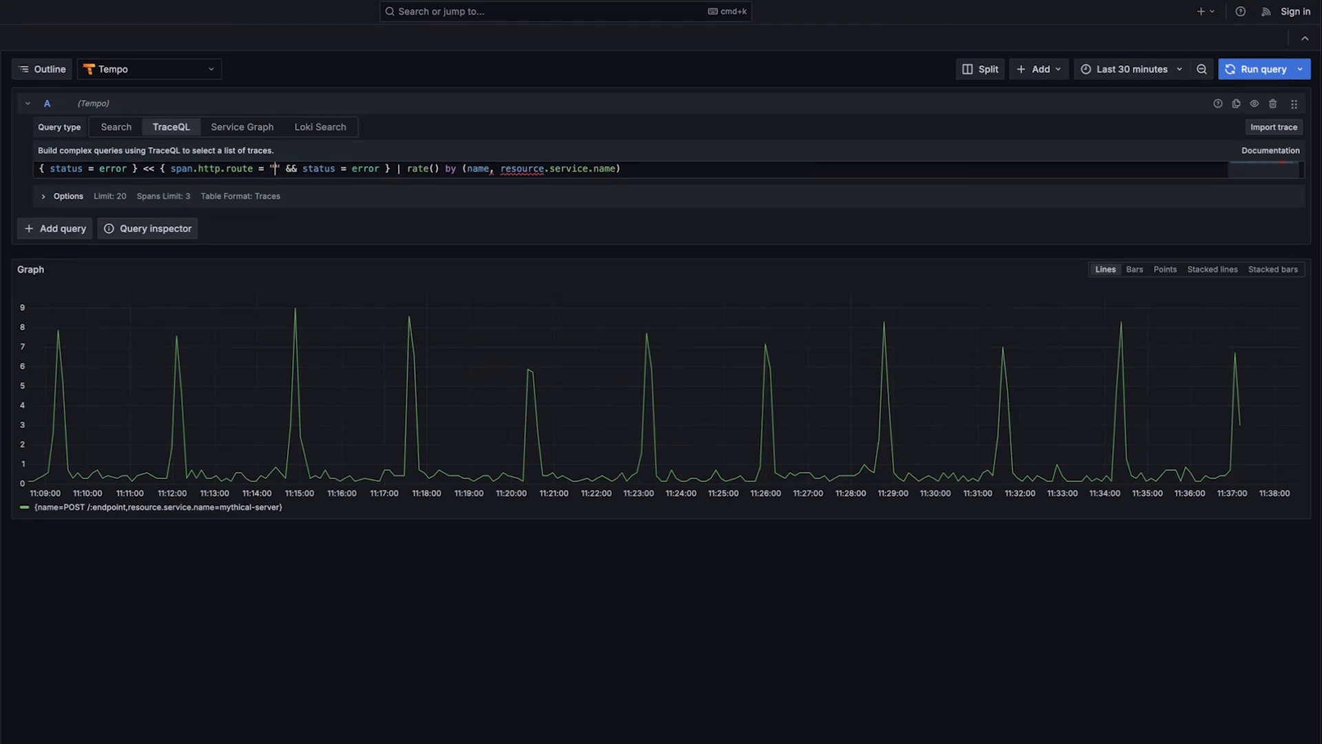
pyautogui.write('/:endpoint')
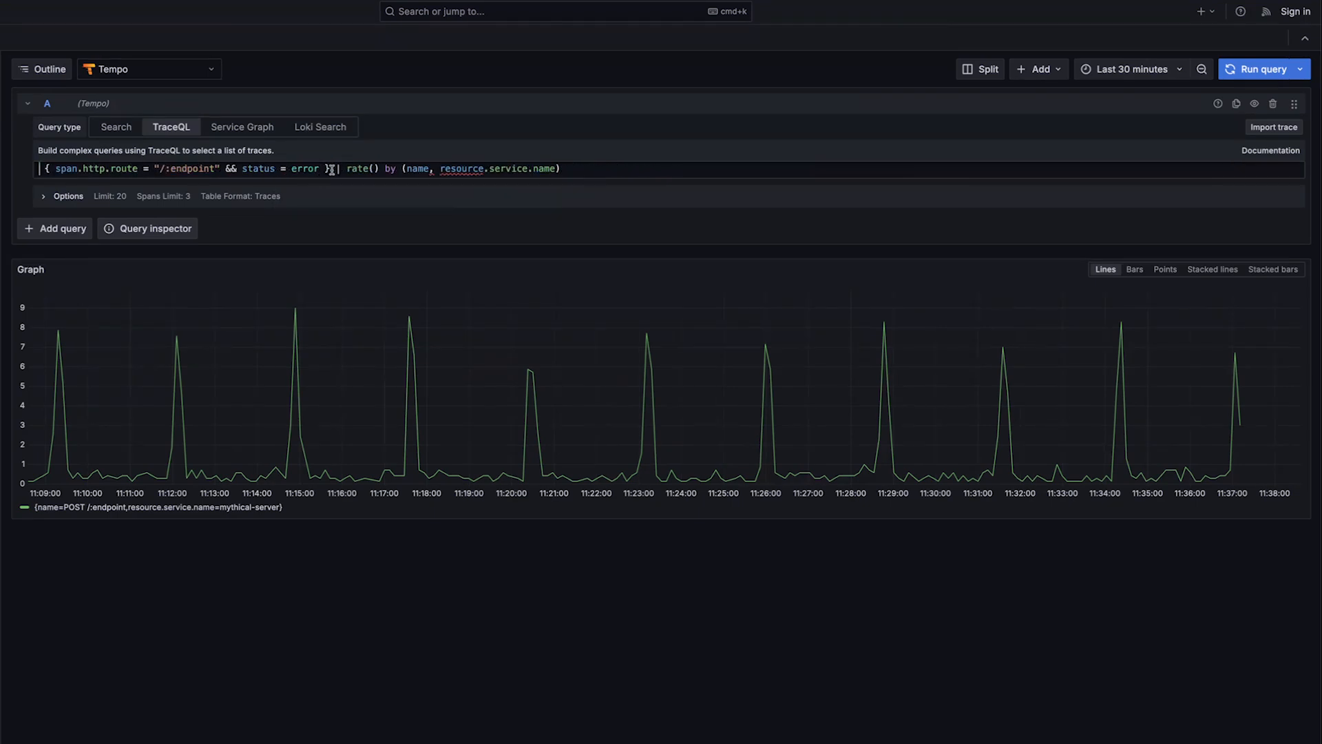
pyautogui.write('>>')
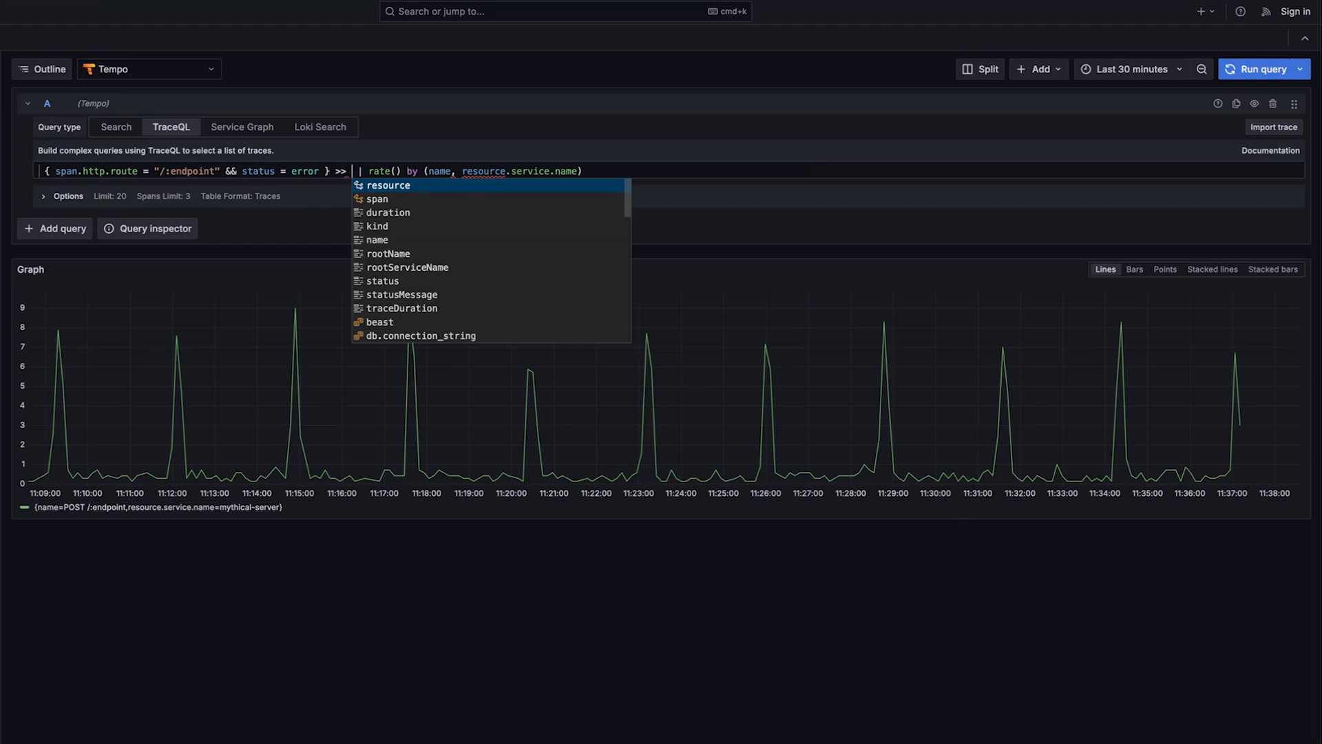
pyautogui.write('{ status')
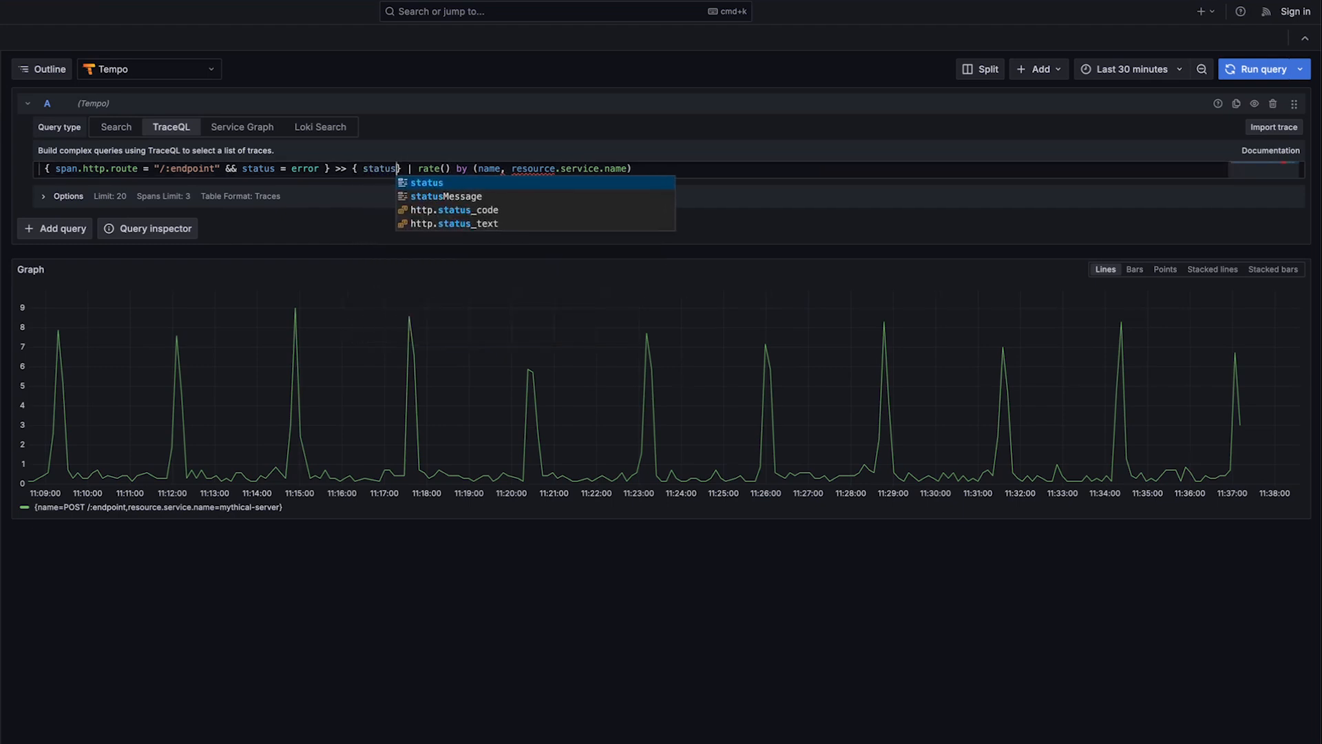
pyautogui.write('=y error')
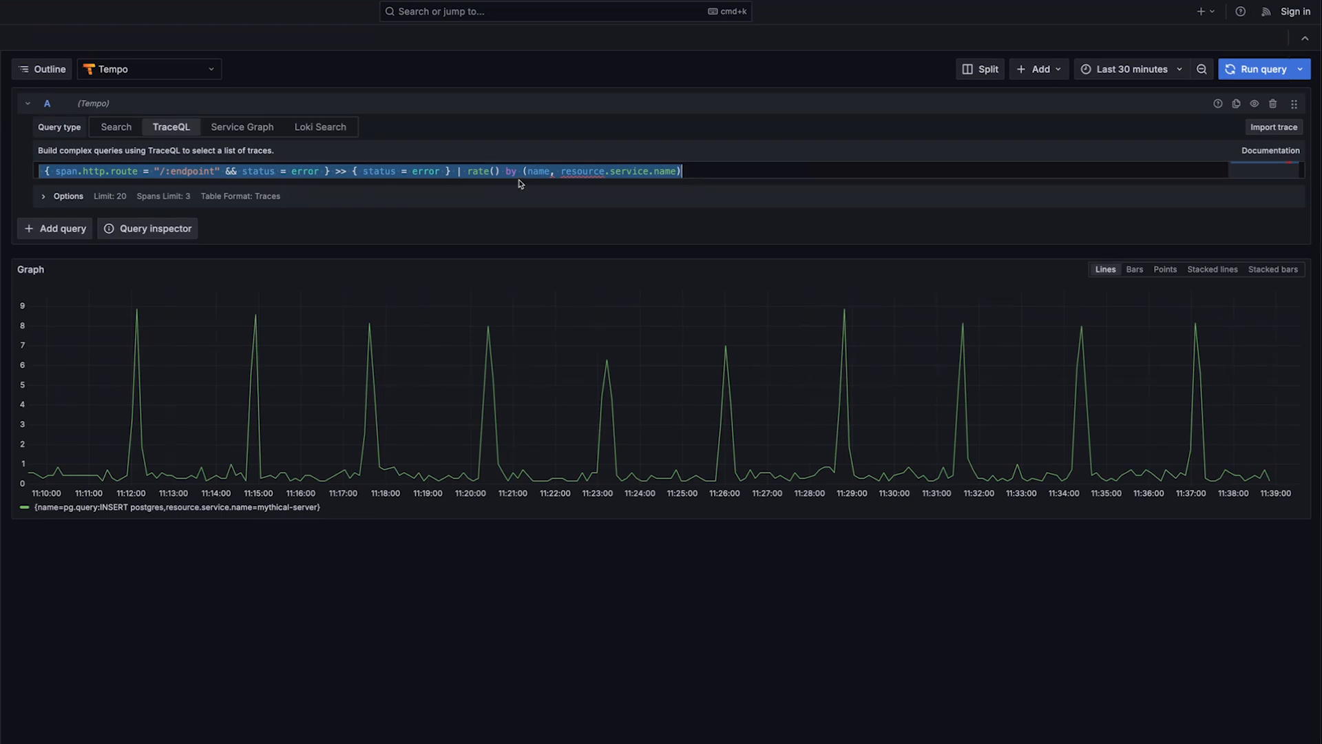
pyautogui.doubleClick(628, 171)
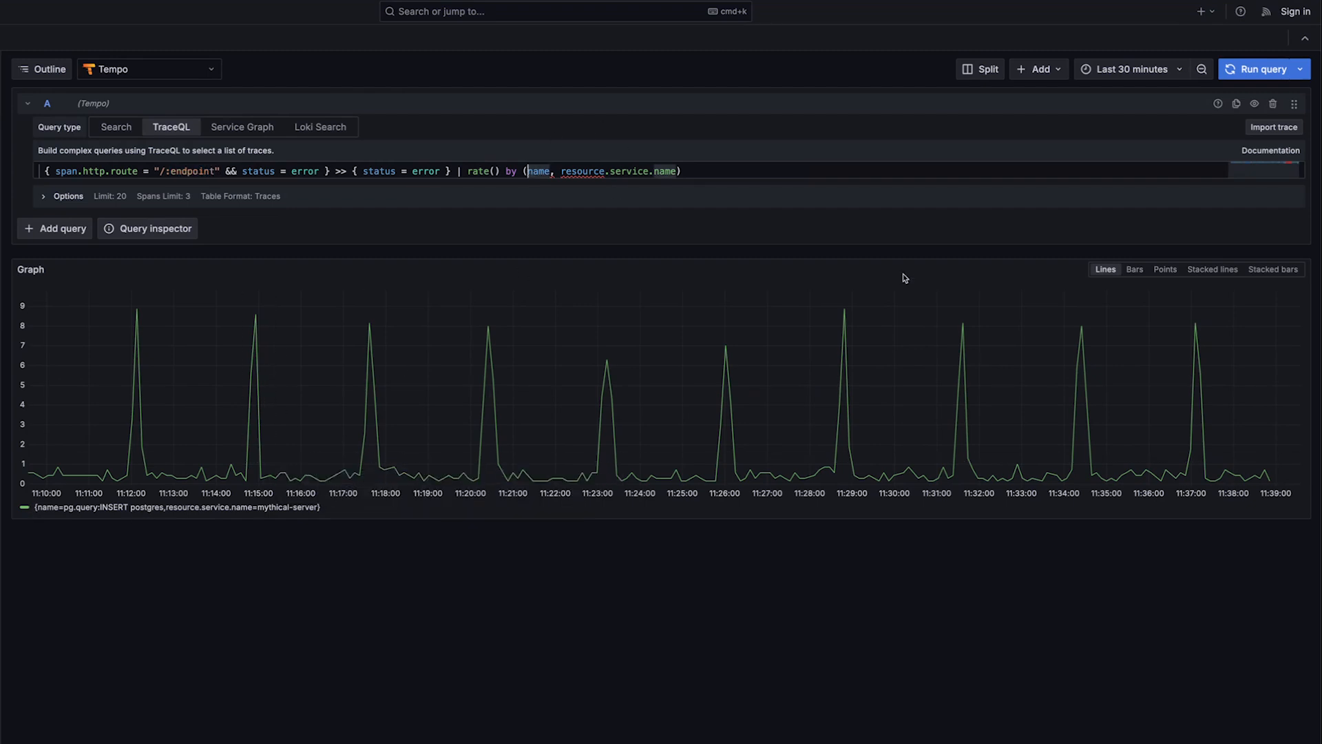
# Step: Group the downstream error rate by span.db.name, run it, then clear that attribute
pyautogui.write('span')
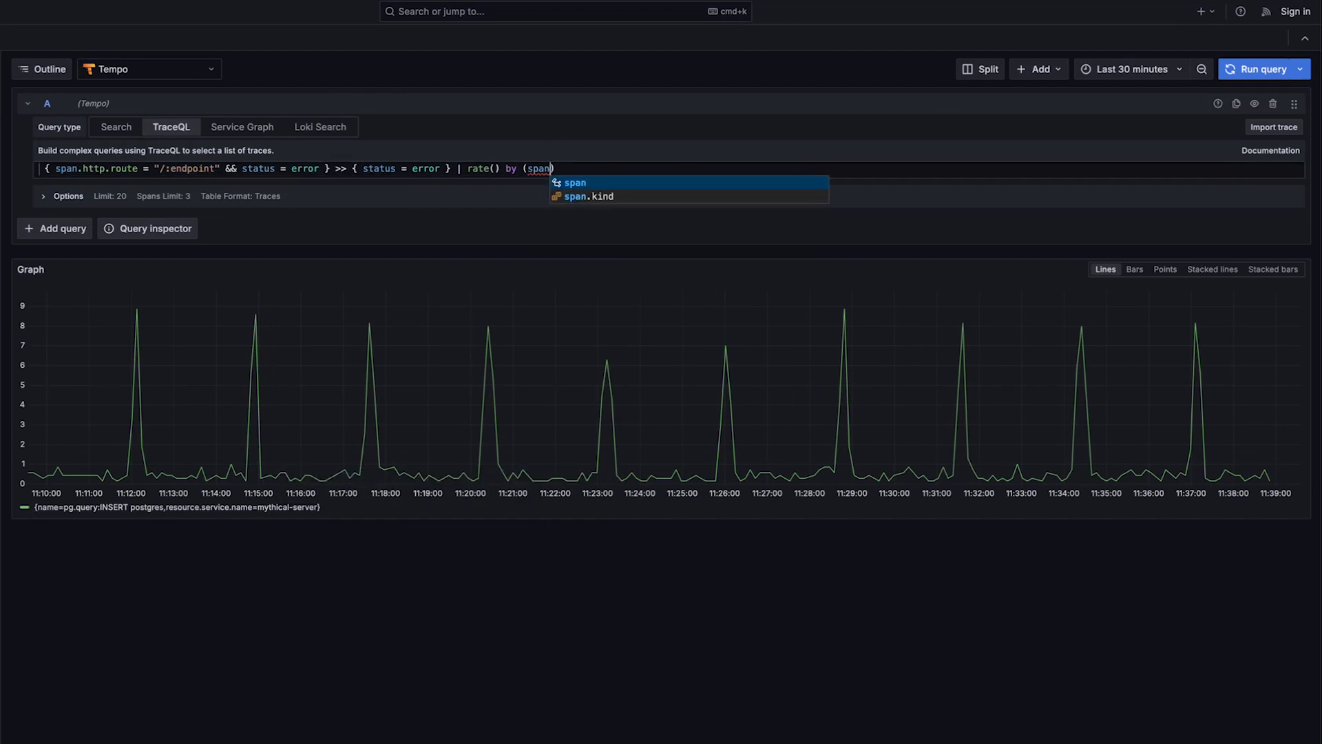
pyautogui.write('.')
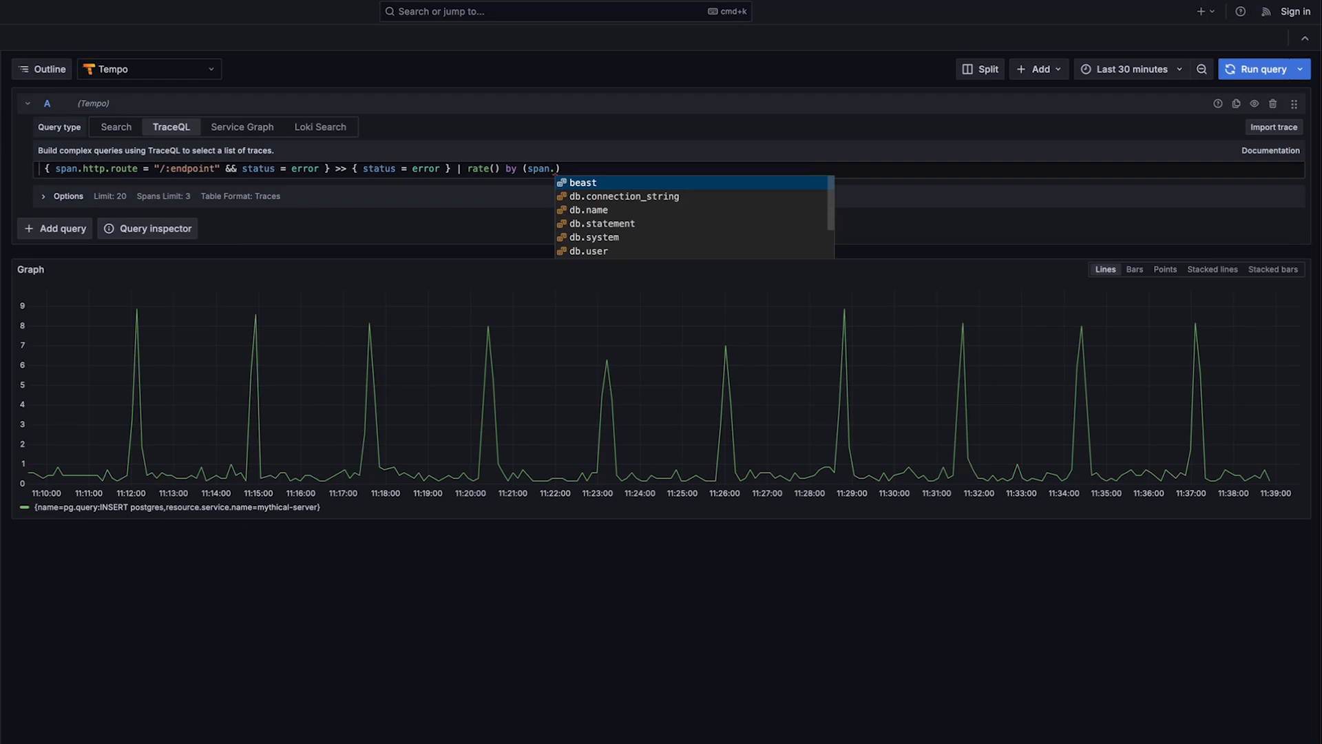
pyautogui.click(589, 209)
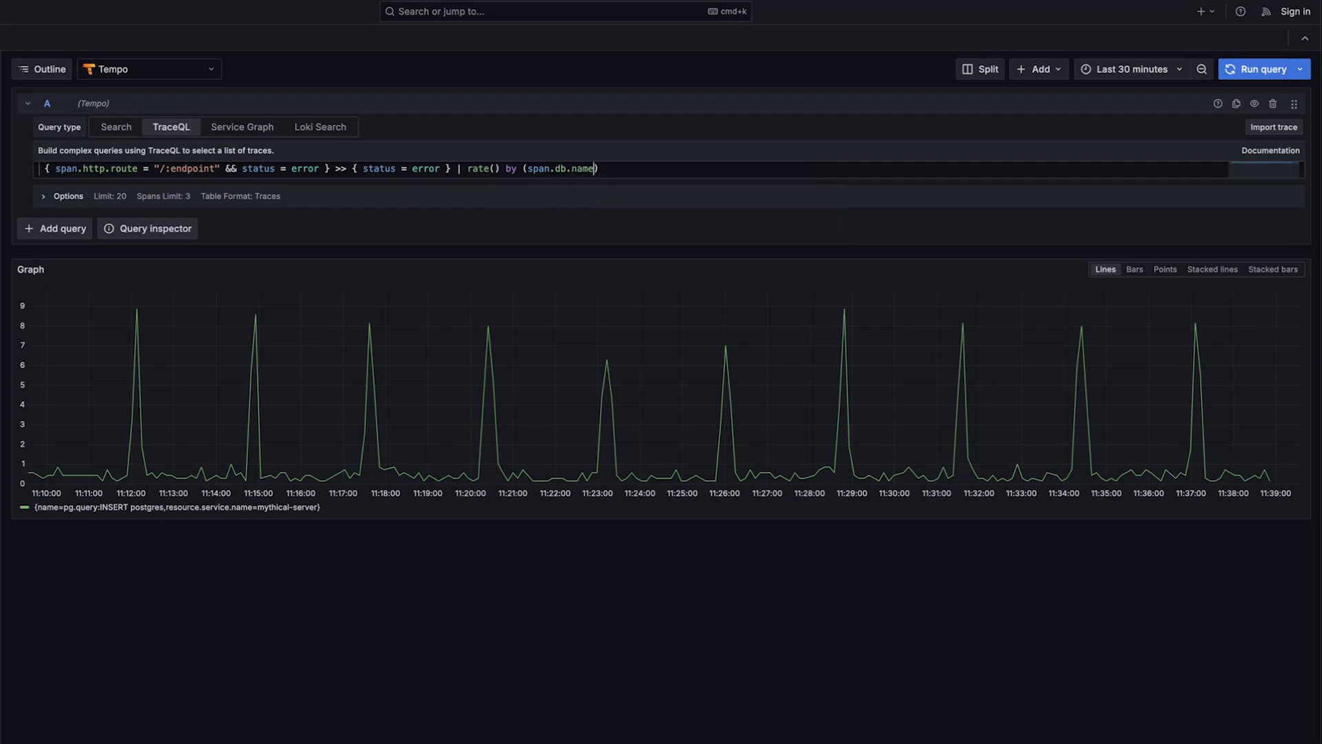
pyautogui.click(1264, 69)
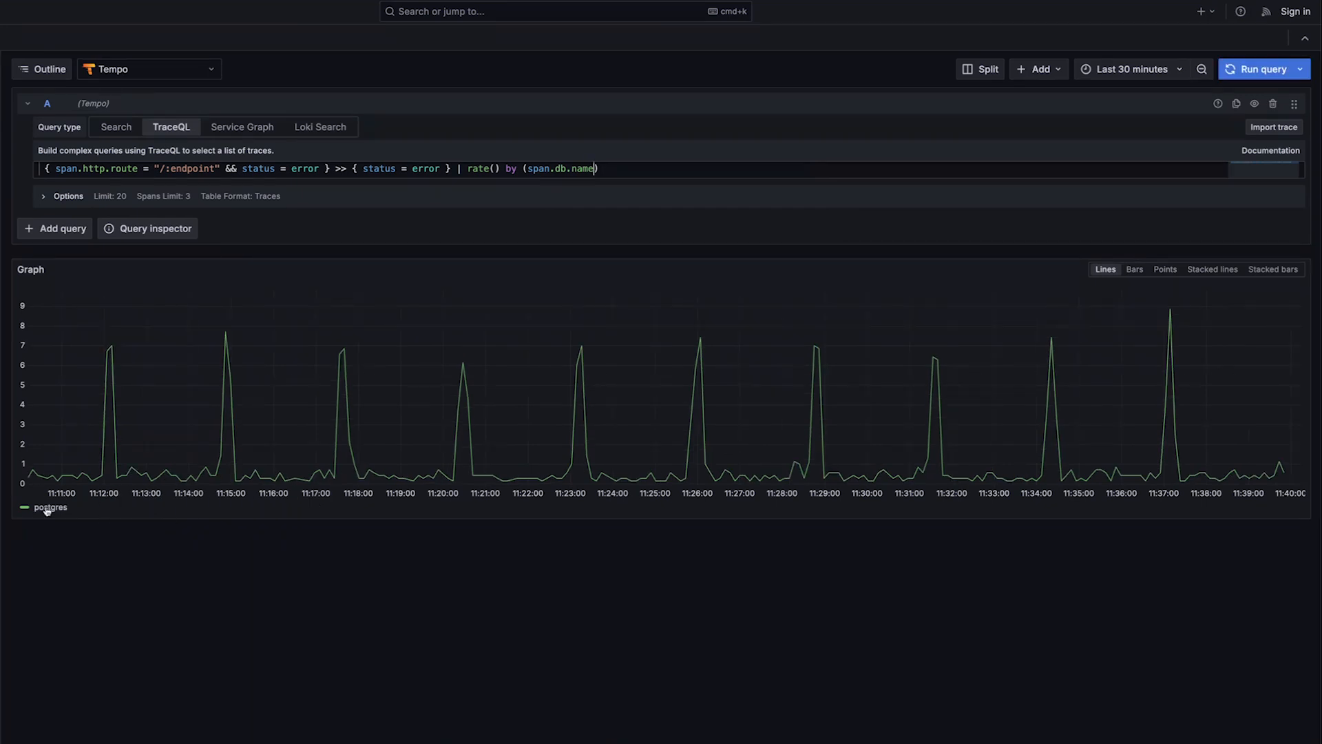
pyautogui.moveTo(821, 159)
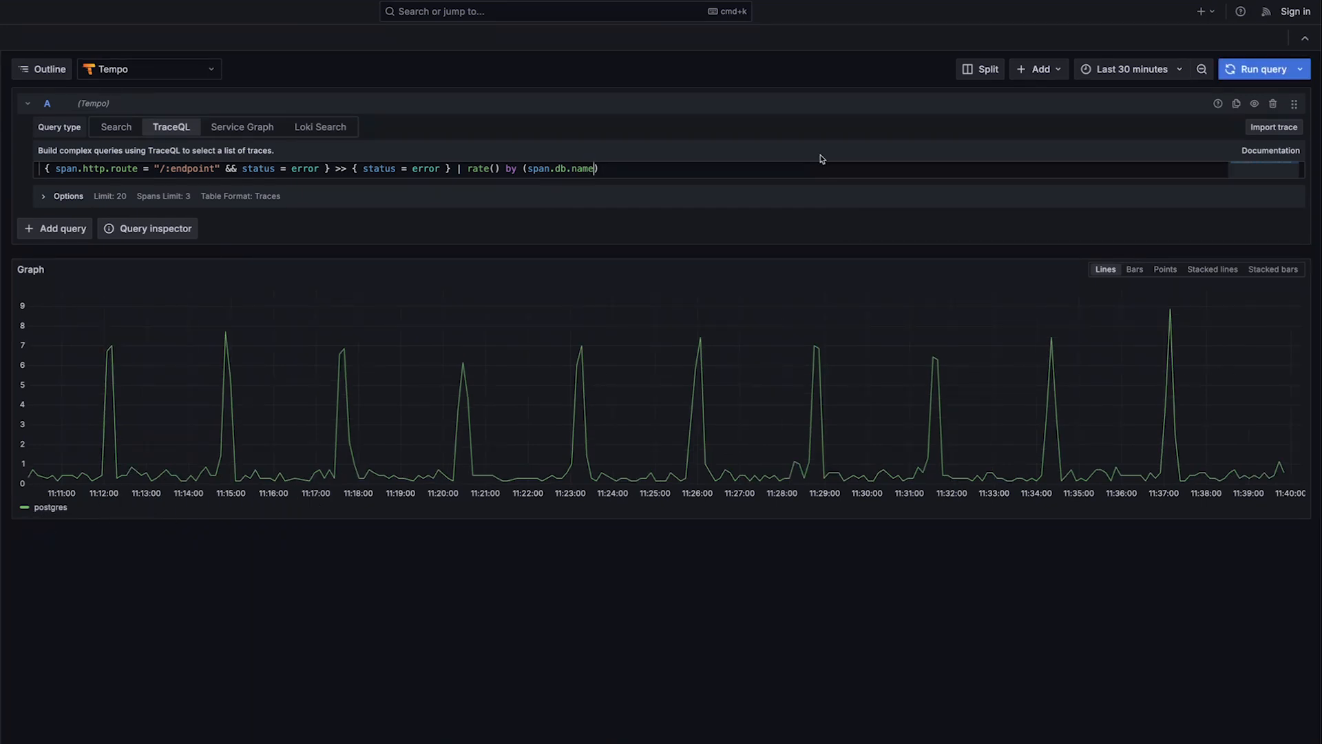
pyautogui.press('Backspace')
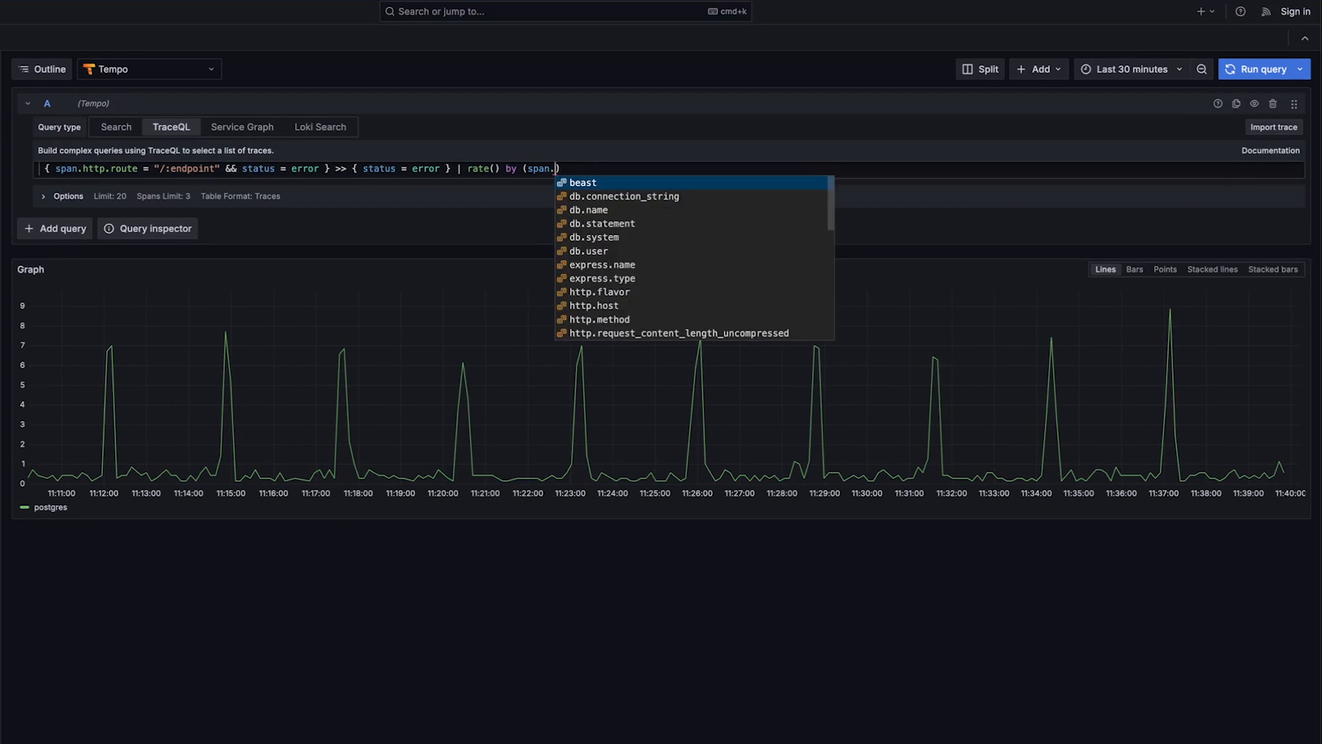
# Step: Group by span.db.statement and run it for one line per INSERT statement
pyautogui.click(602, 223)
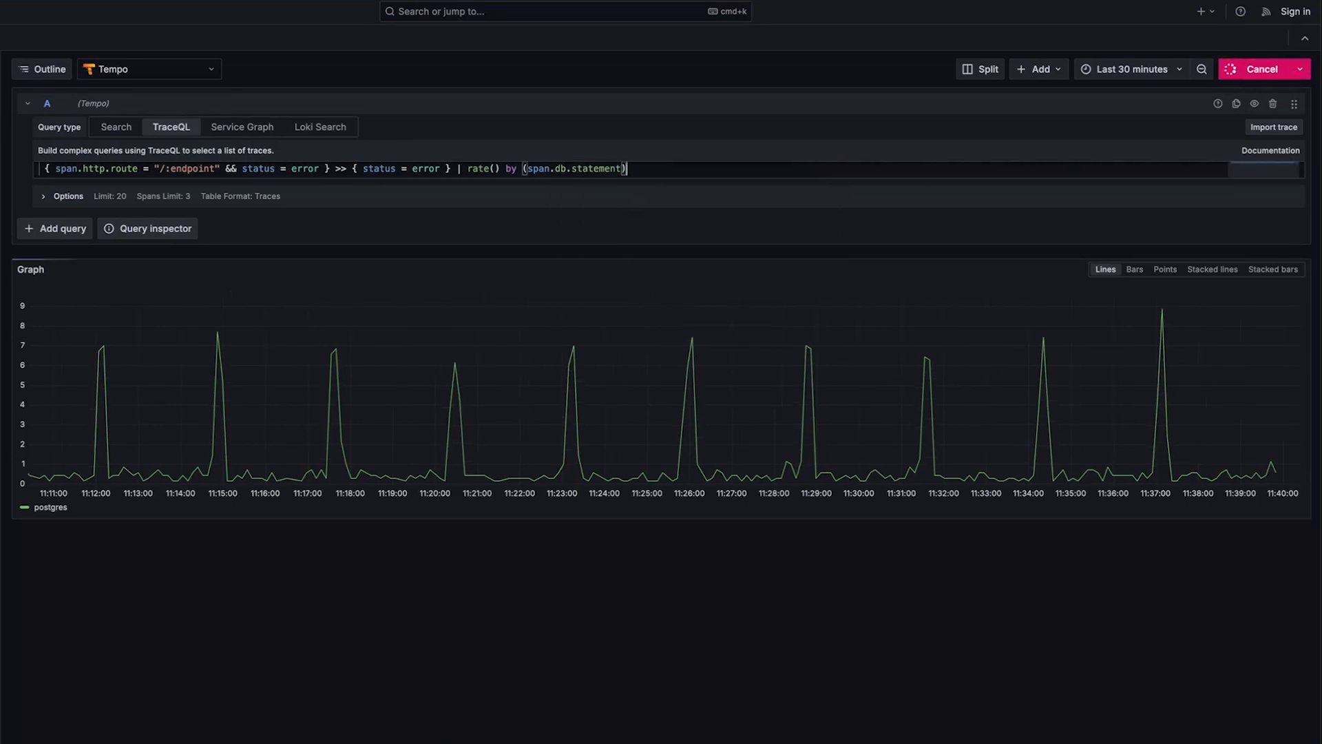
pyautogui.click(1258, 69)
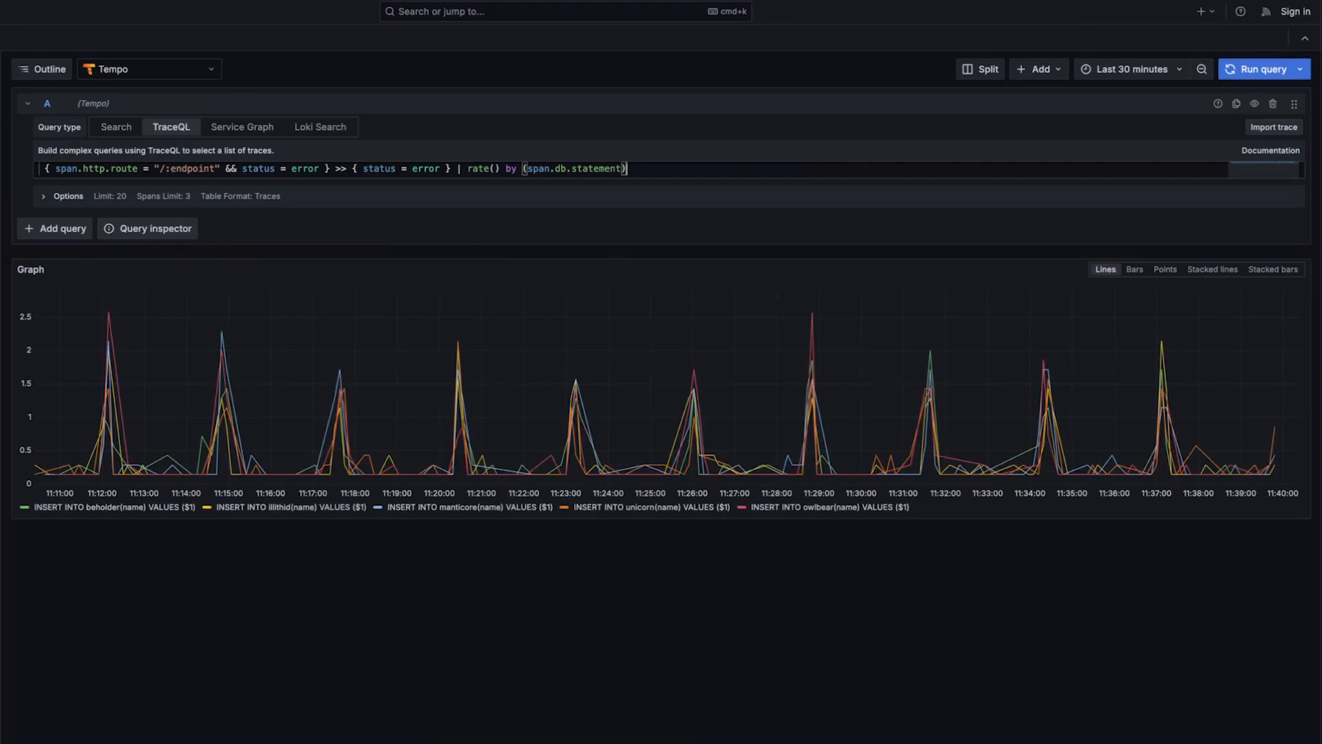
pyautogui.moveTo(215, 513)
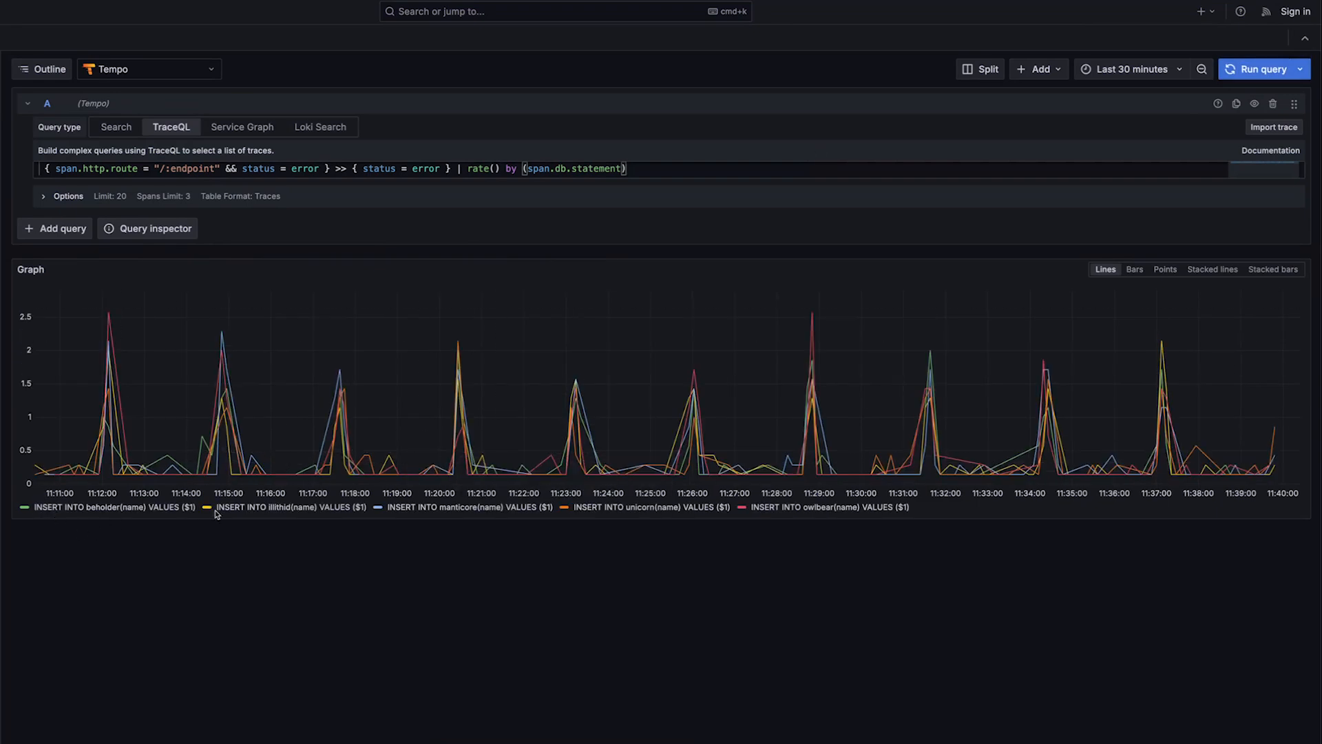
pyautogui.moveTo(688, 422)
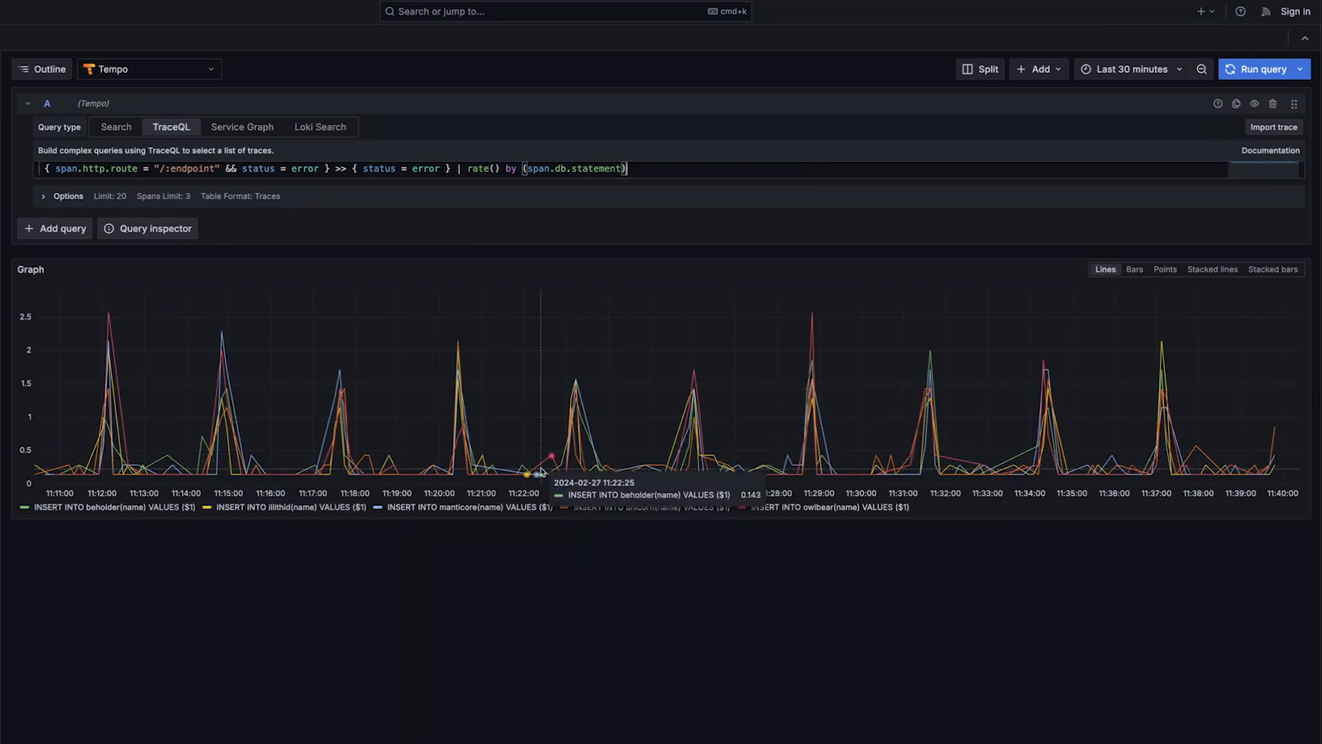
pyautogui.moveTo(636, 507)
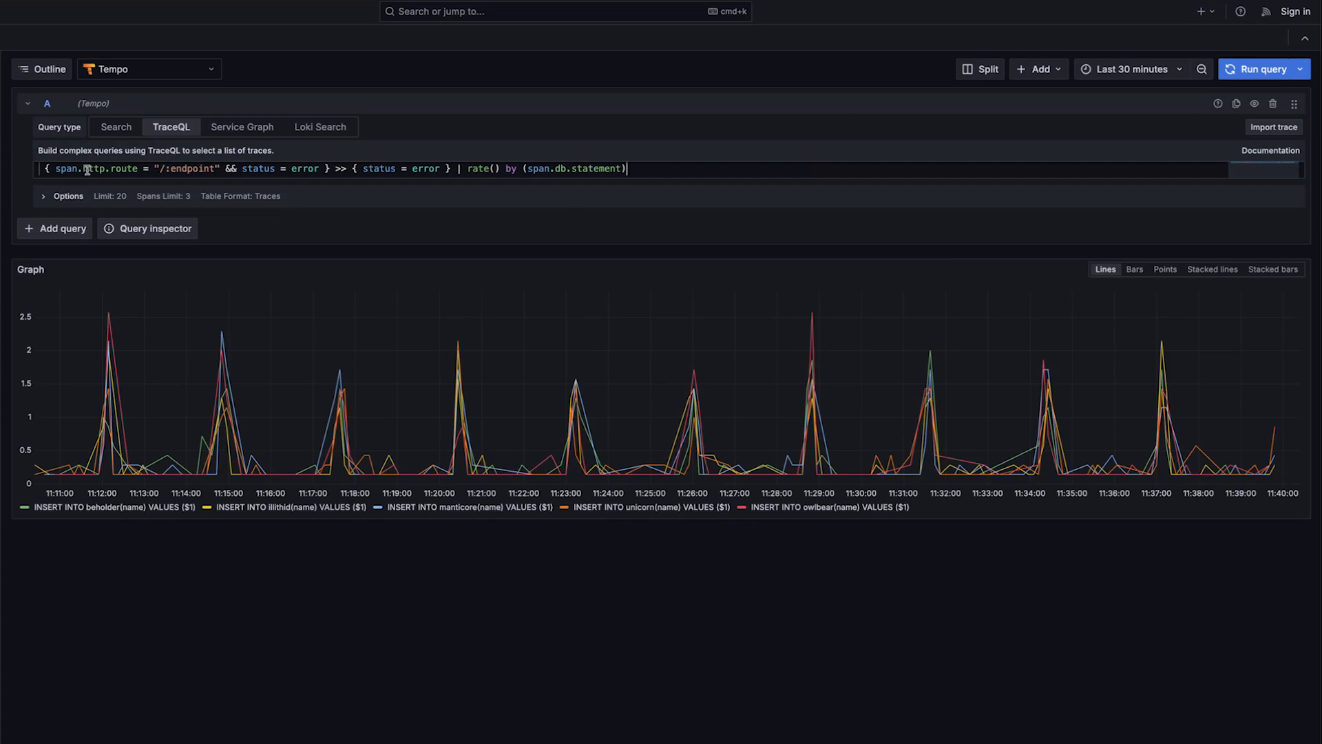
# Step: Replace the selectors with resource.service.name = "mythical-requester" conditions
pyautogui.moveTo(55, 168); pyautogui.dragTo(318, 171)
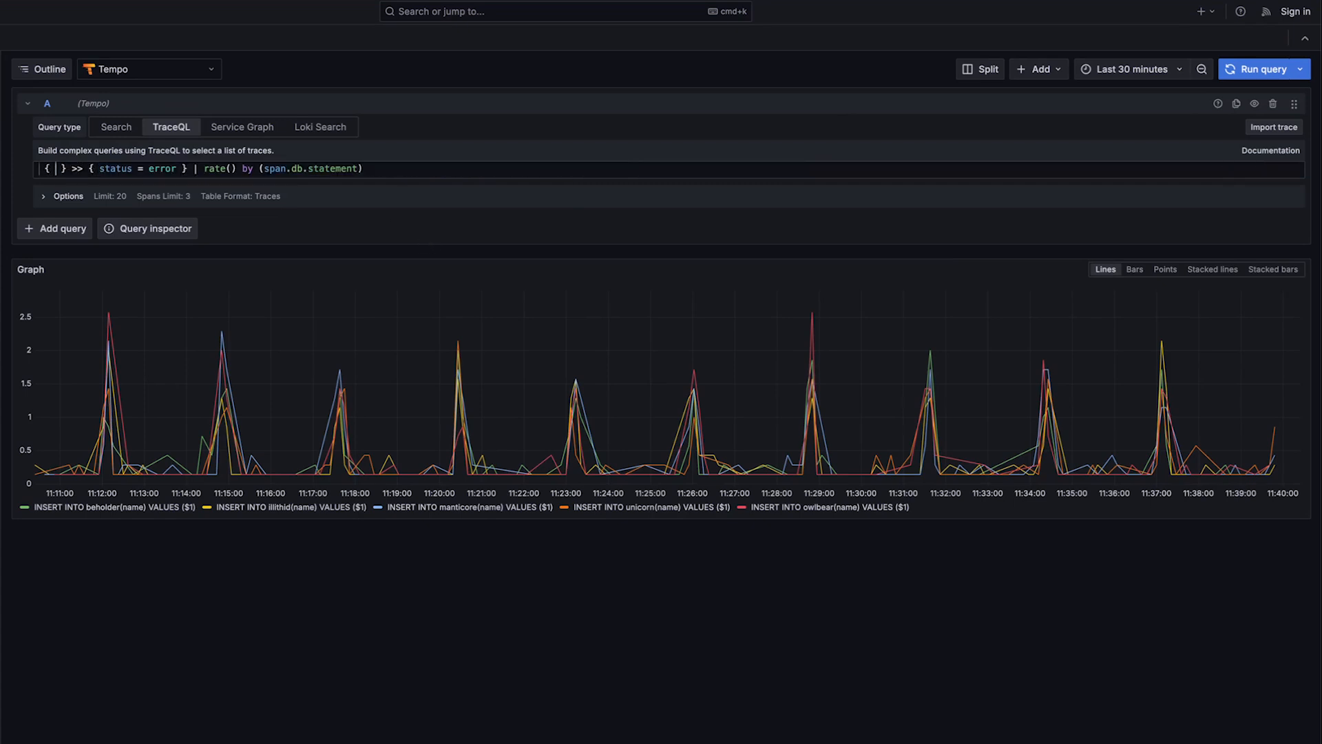
pyautogui.write('resource.ser')
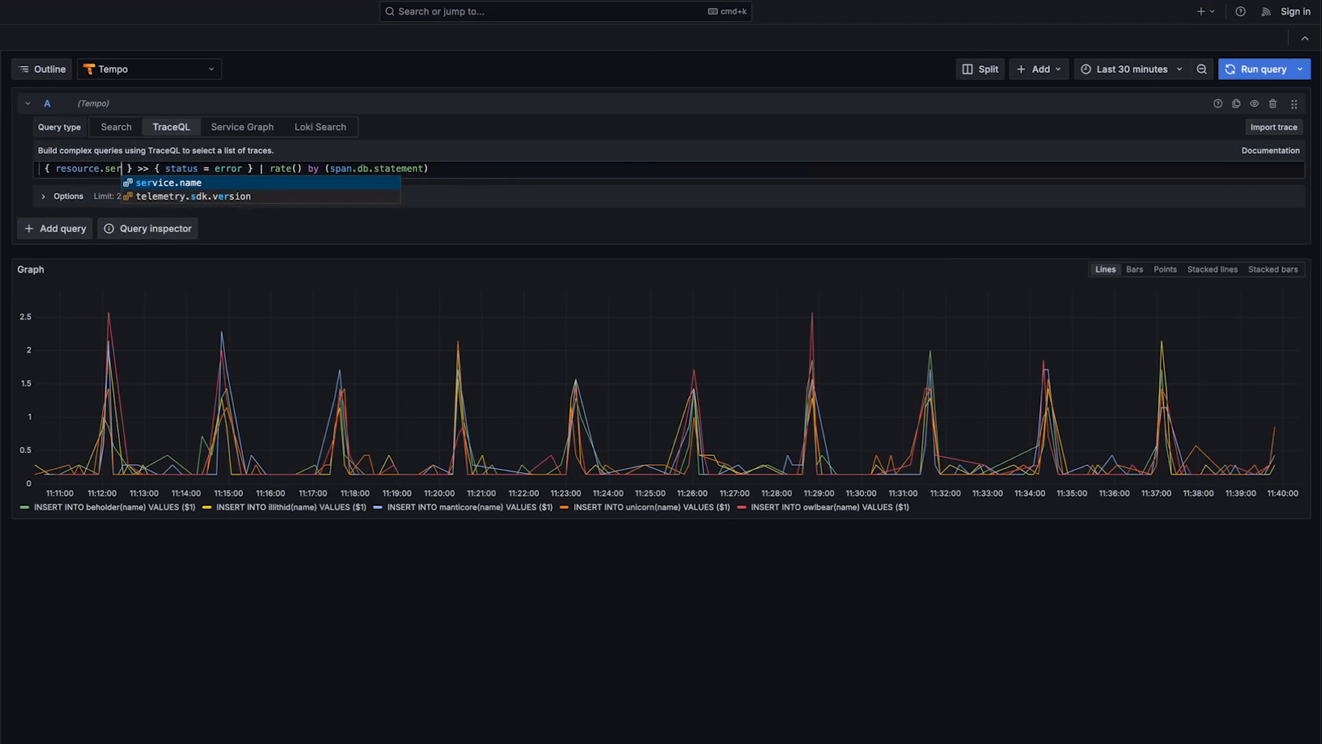
pyautogui.click(167, 181)
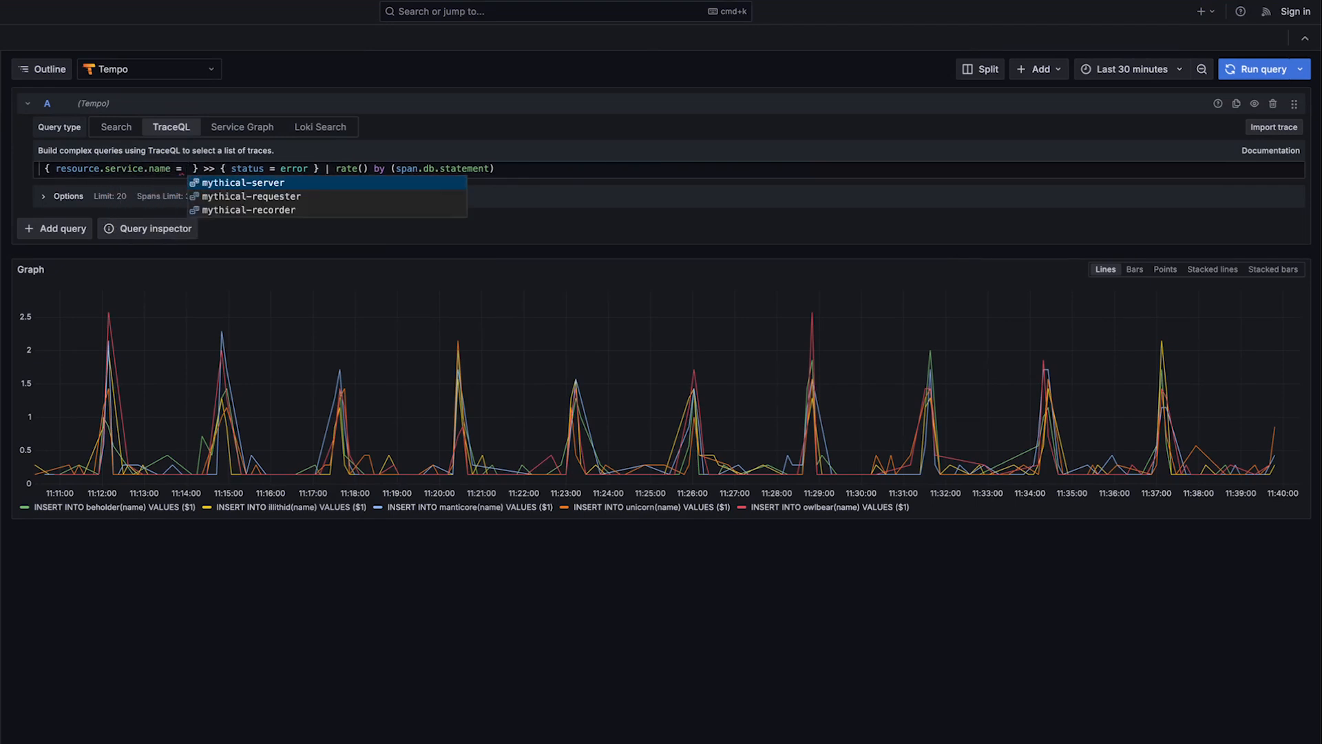
pyautogui.click(244, 182)
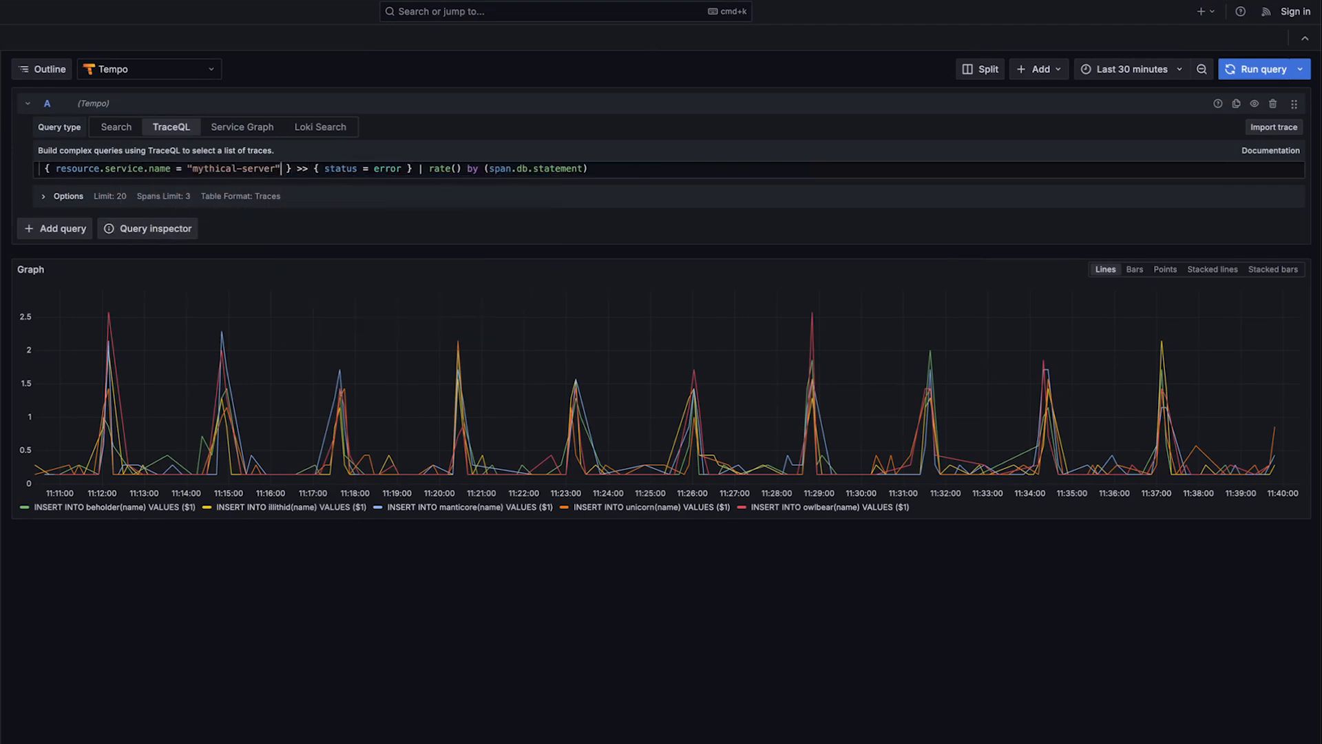
pyautogui.write('mythical-requests')
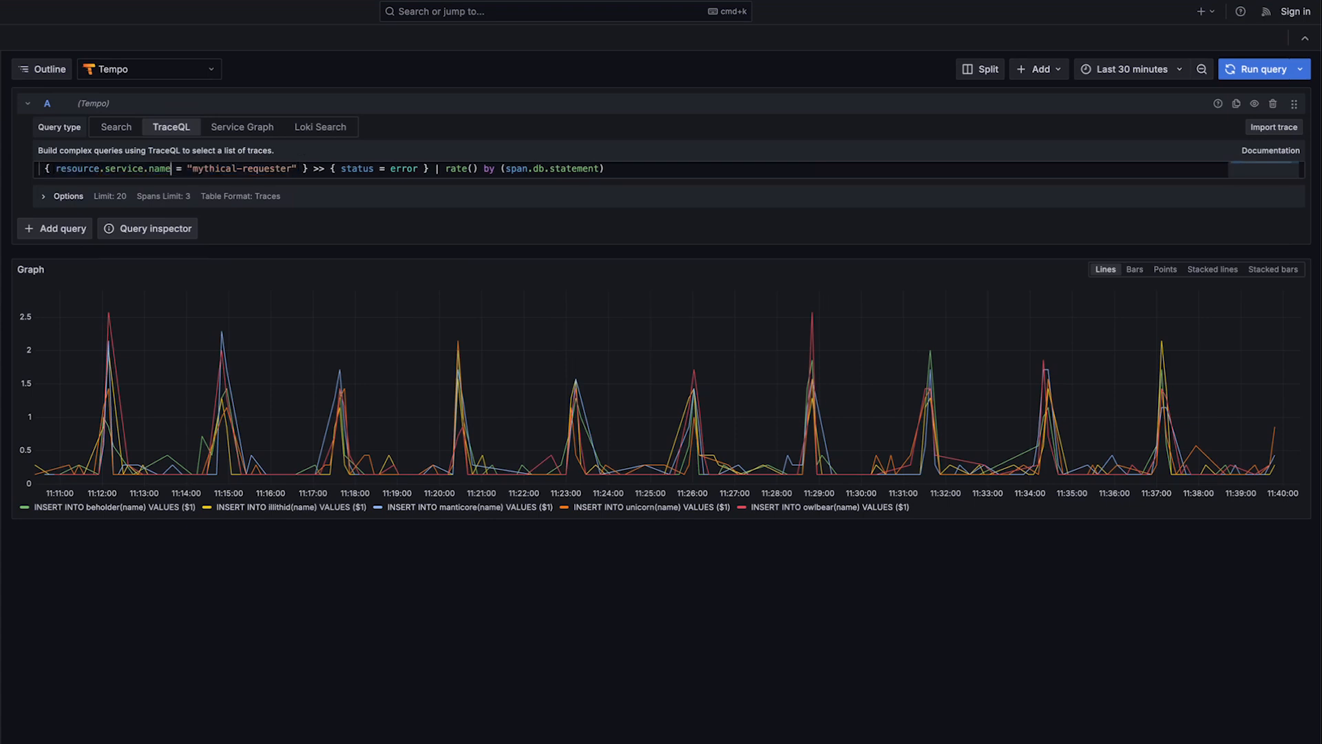
pyautogui.doubleClick(357, 168)
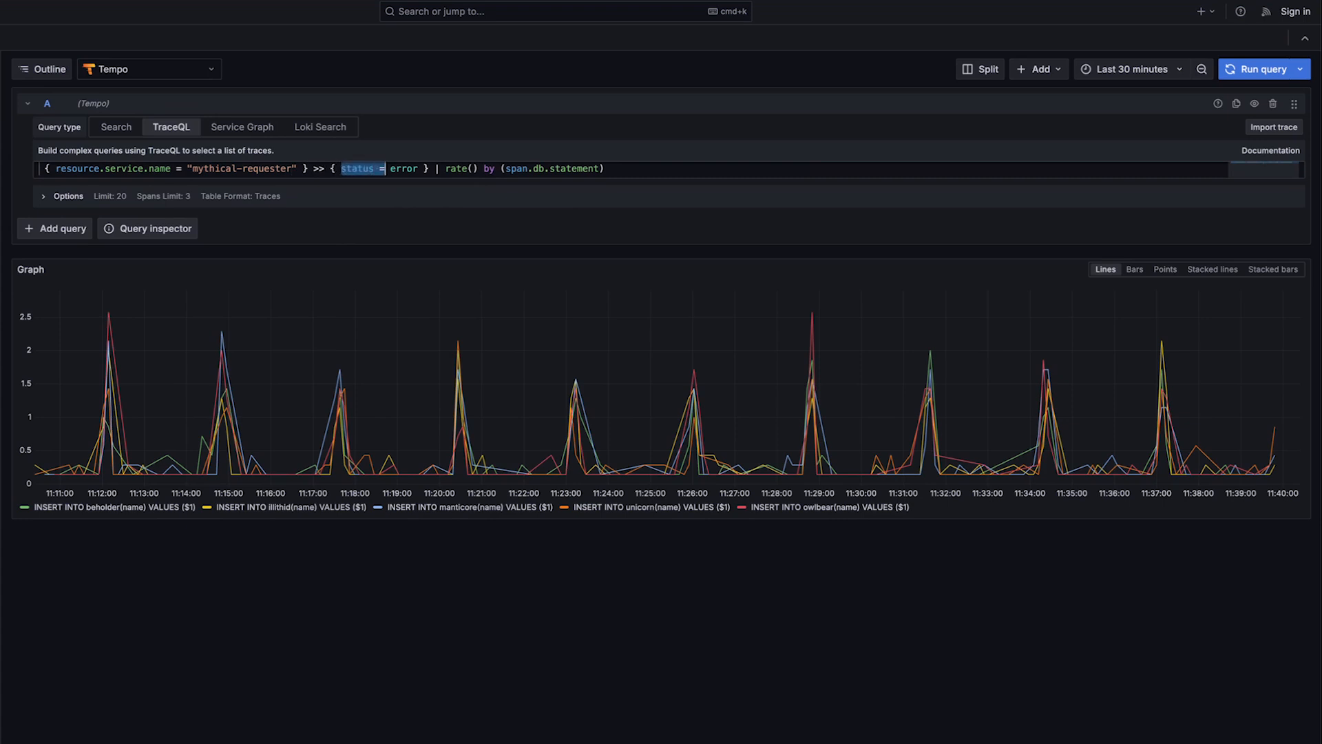
pyautogui.write('resource.service.name = "mythical-requester"')
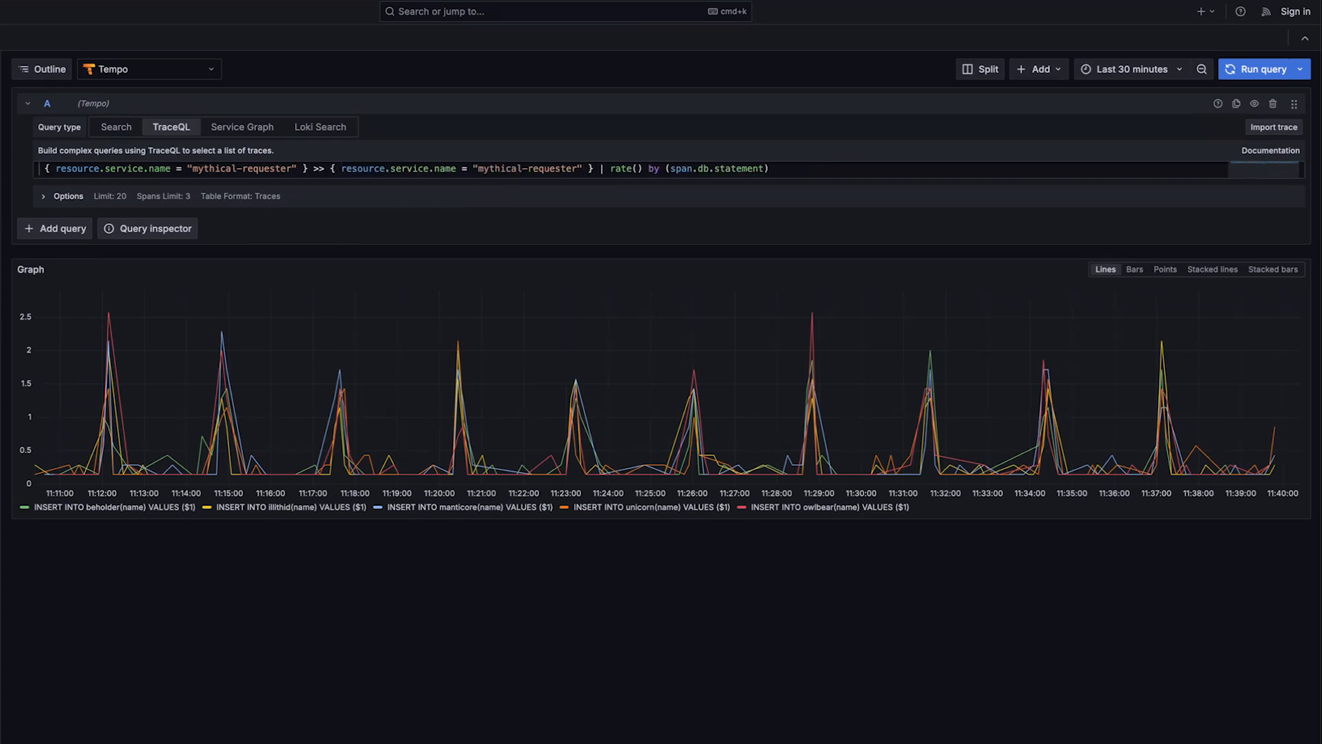
# Step: Drop the grouping, make the child service mythical-server, and run the ungrouped rate
pyautogui.click(767, 168)
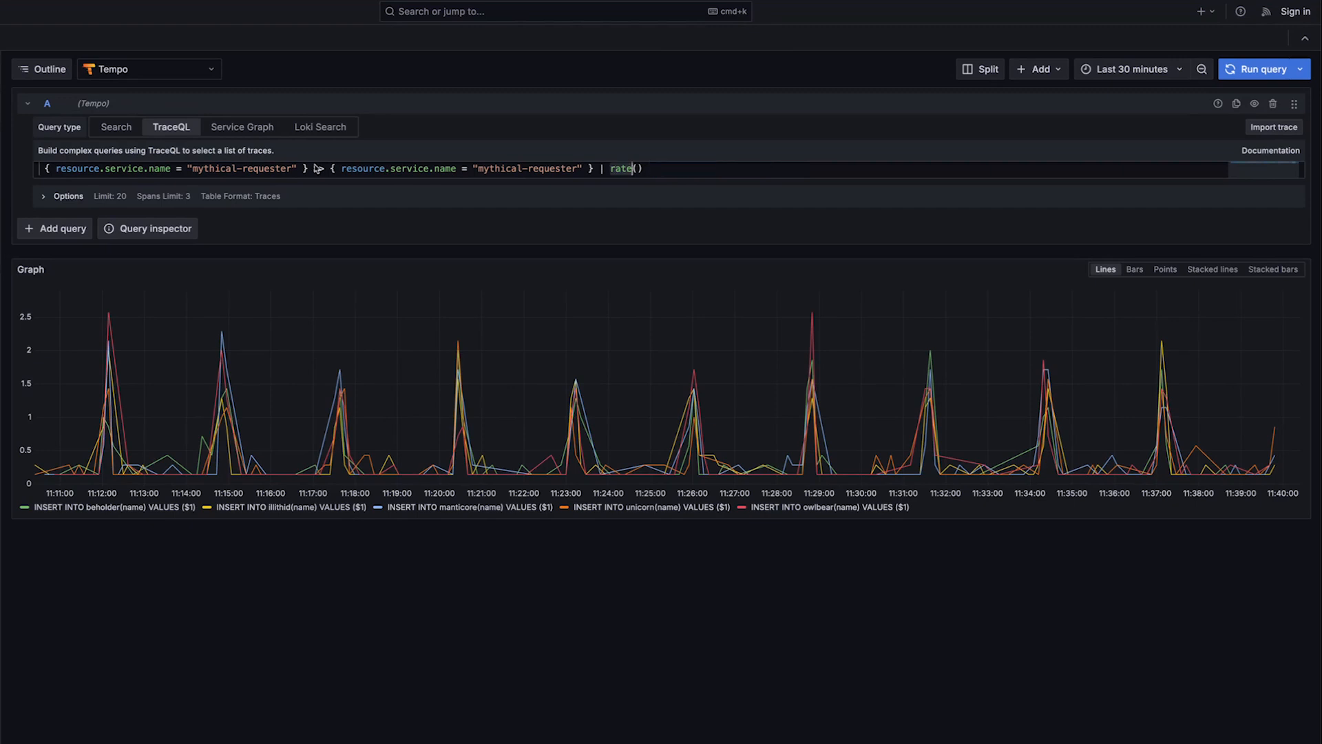
pyautogui.doubleClick(554, 171)
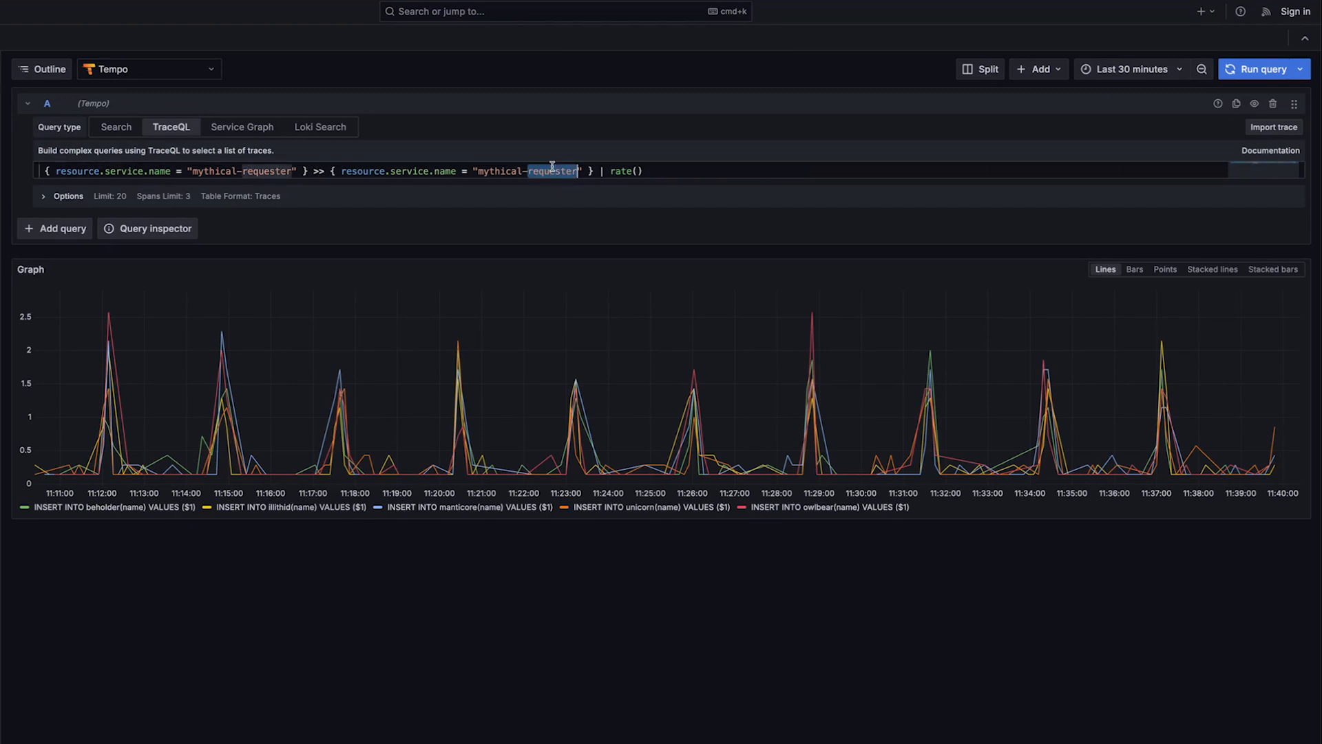
pyautogui.press('Backspace')
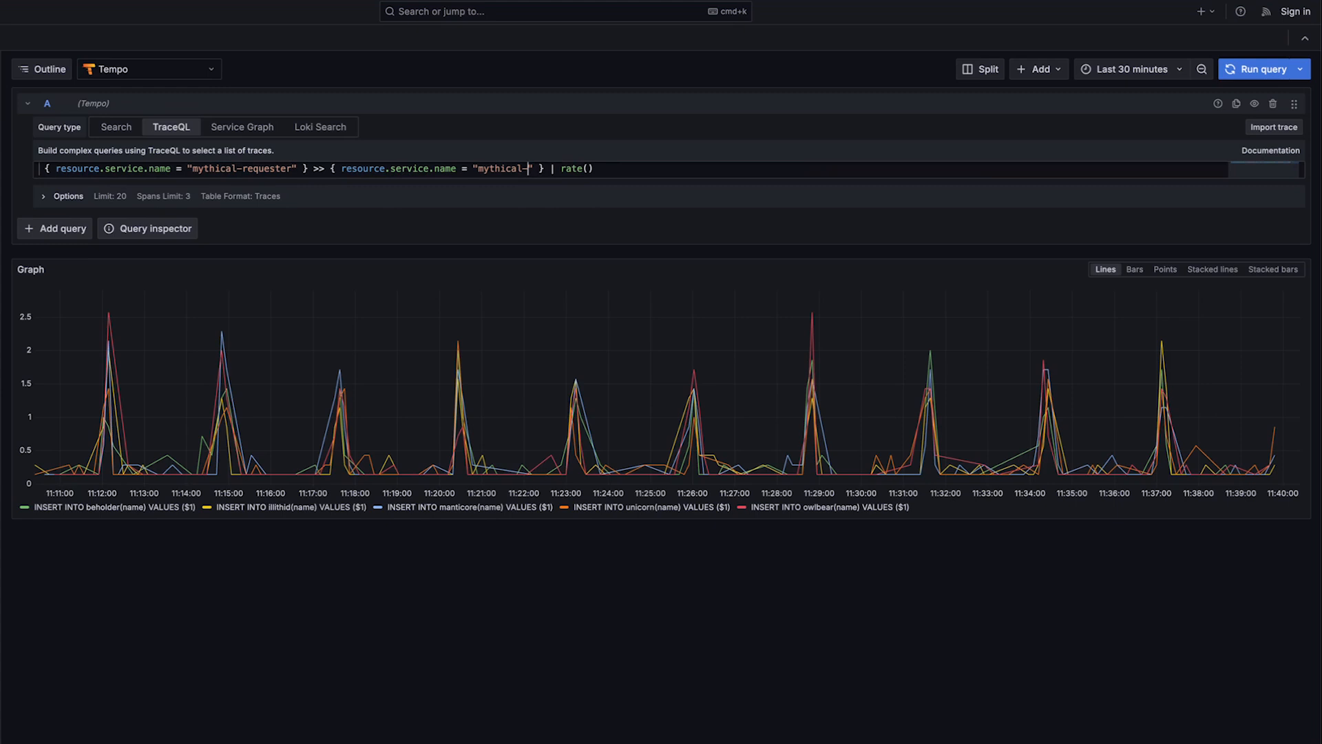
pyautogui.write('server')
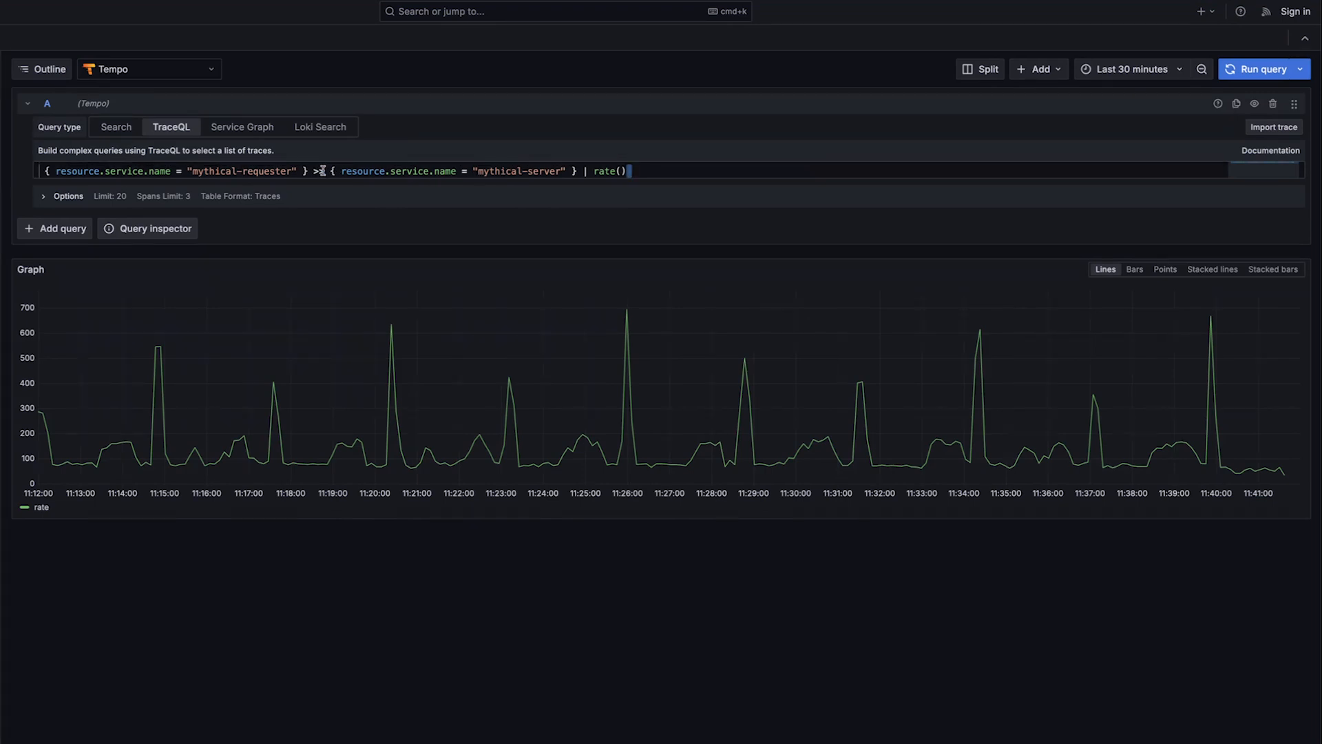
pyautogui.click(1264, 69)
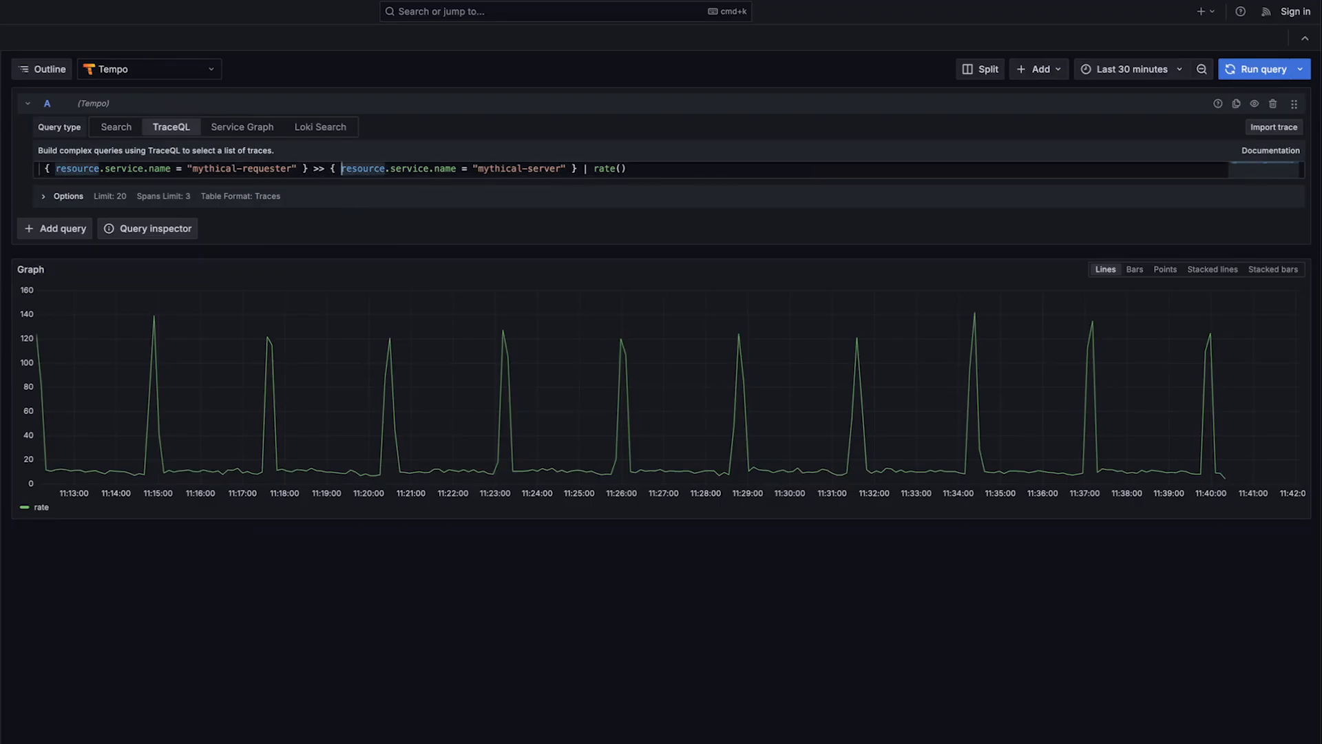
# Step: Replace the second span filter with { span.db.name != "" } and keep | rate() for downstream database calls
pyautogui.moveTo(343, 168); pyautogui.dragTo(562, 168)
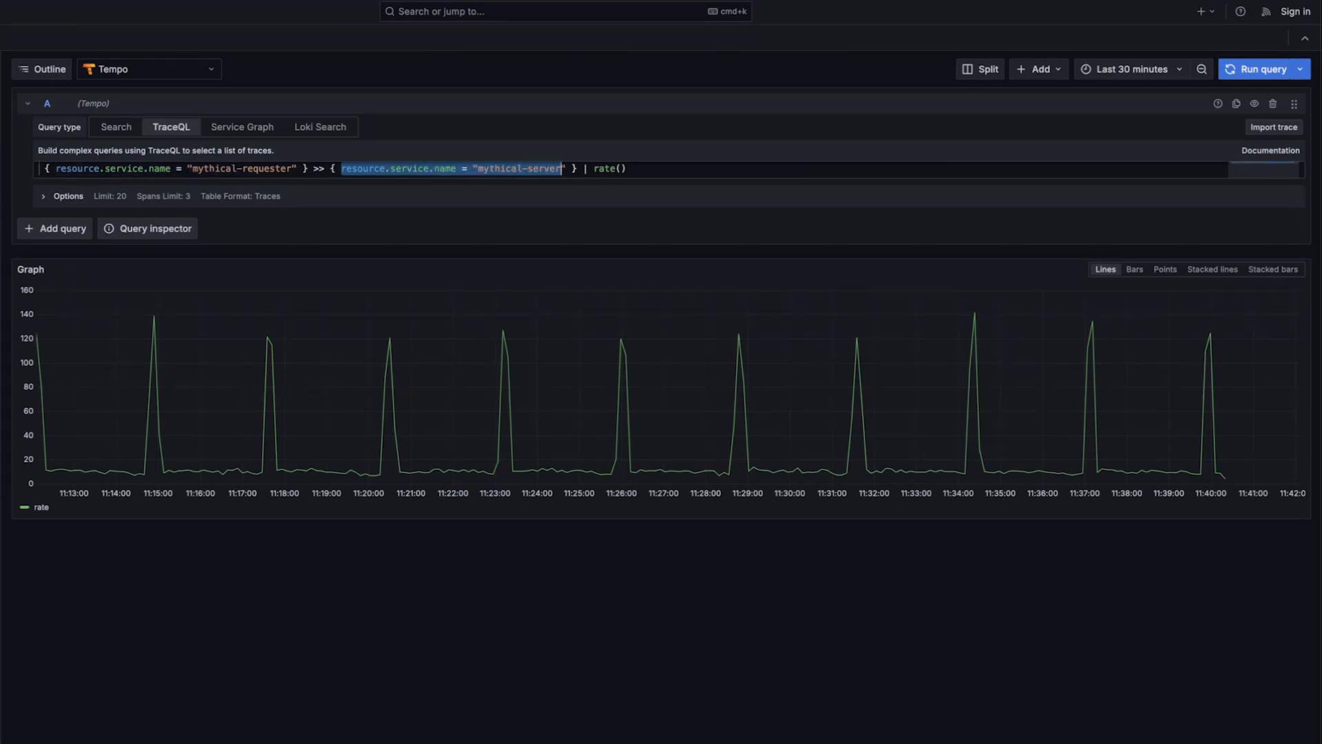
pyautogui.write('spaqn.db')
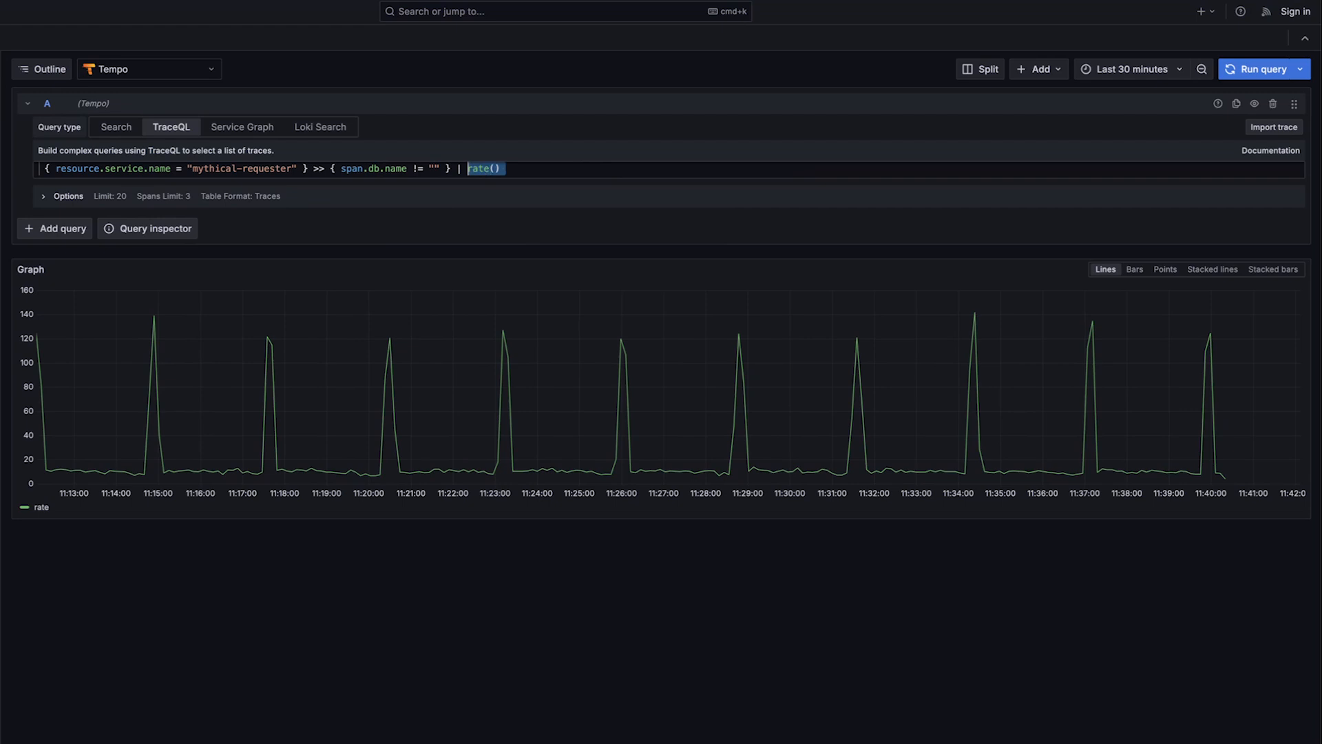
pyautogui.press('Backspace')
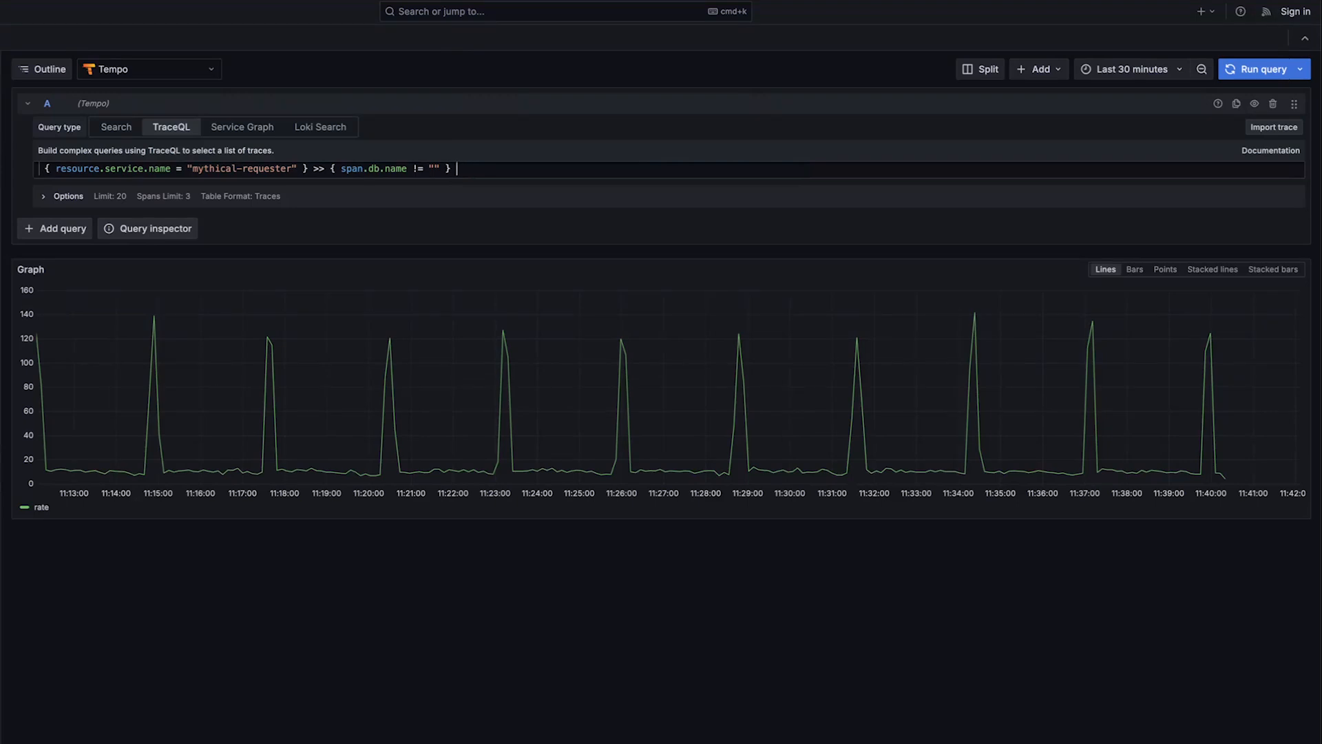
pyautogui.write('| rate(')
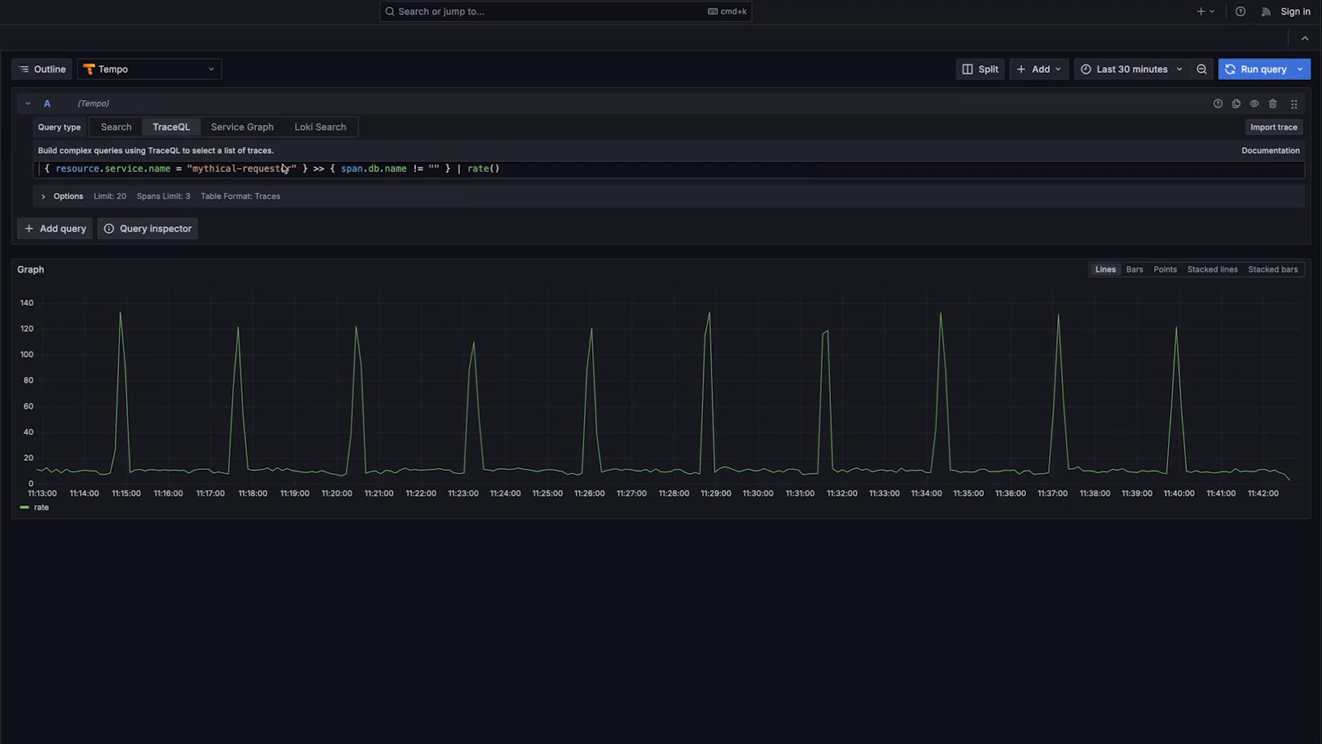
# Step: Begin a grouping clause by () after rate() in the TraceQL query
pyautogui.doubleClick(266, 171)
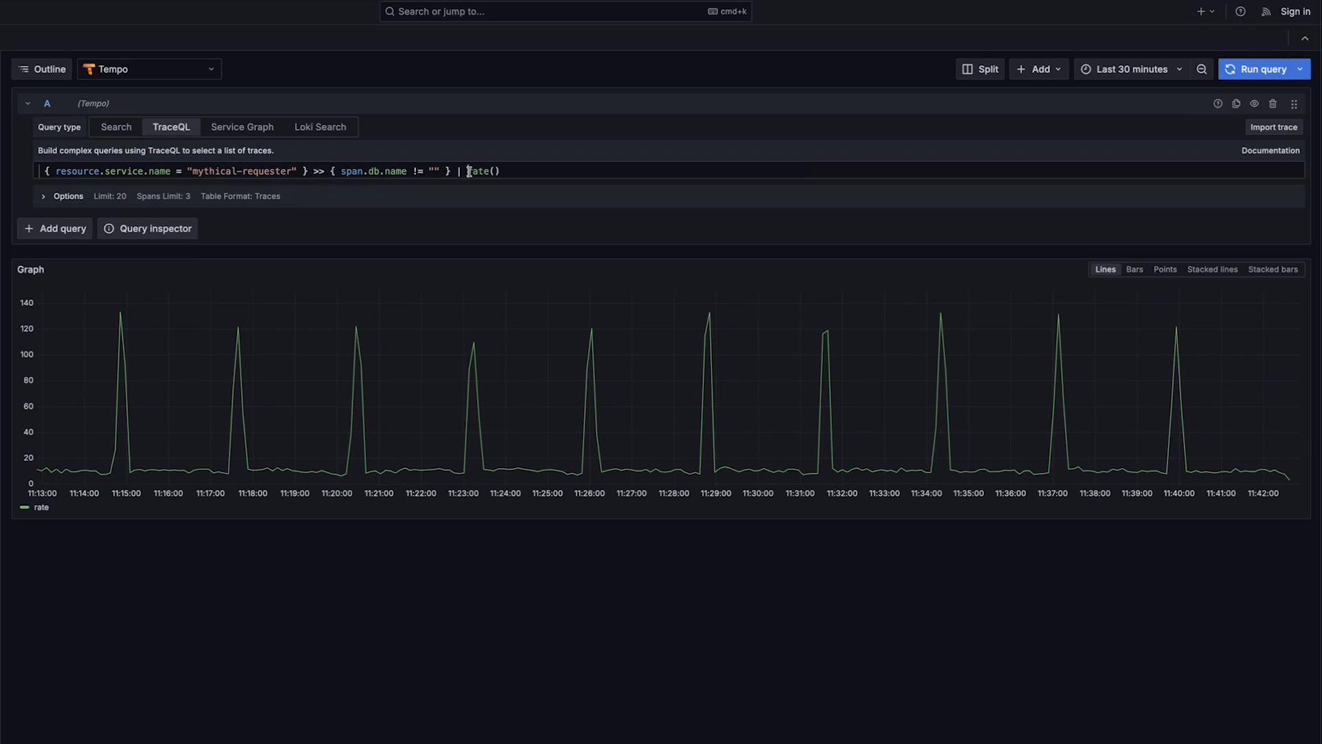
pyautogui.doubleClick(483, 171)
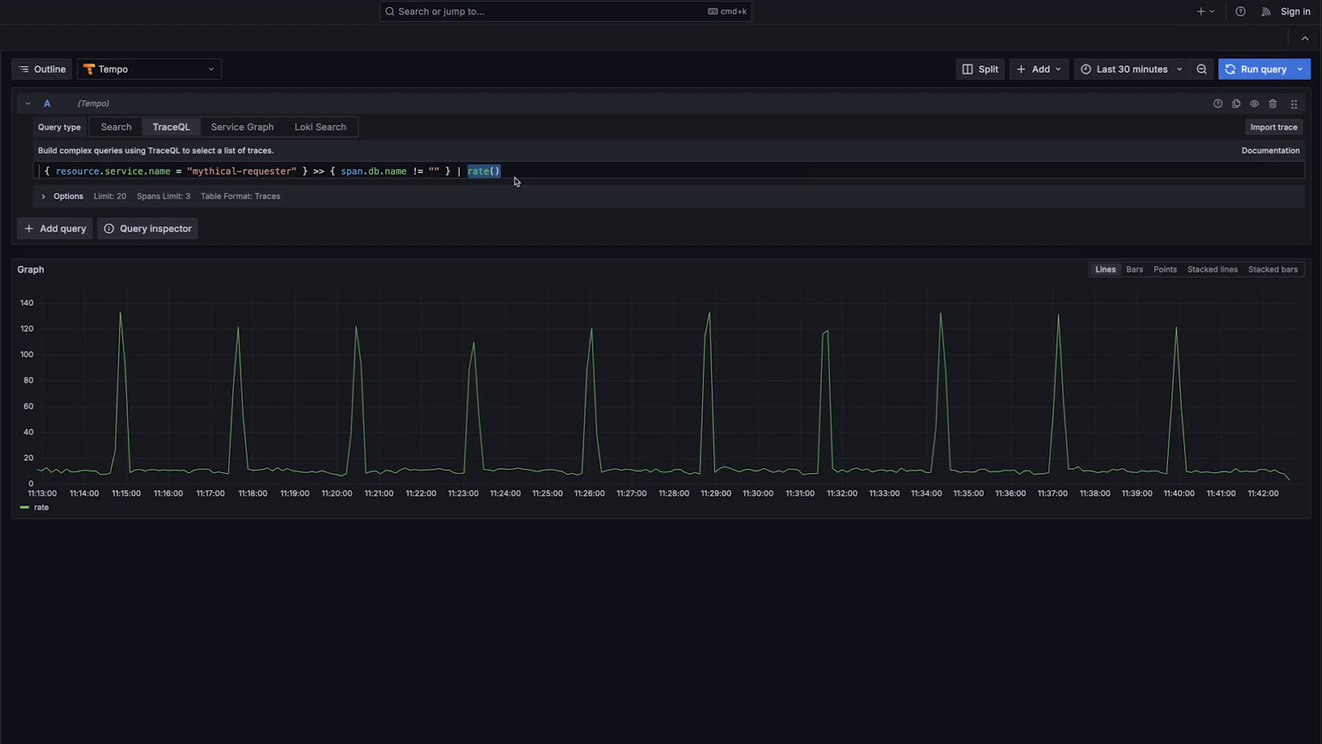
pyautogui.write('by ()')
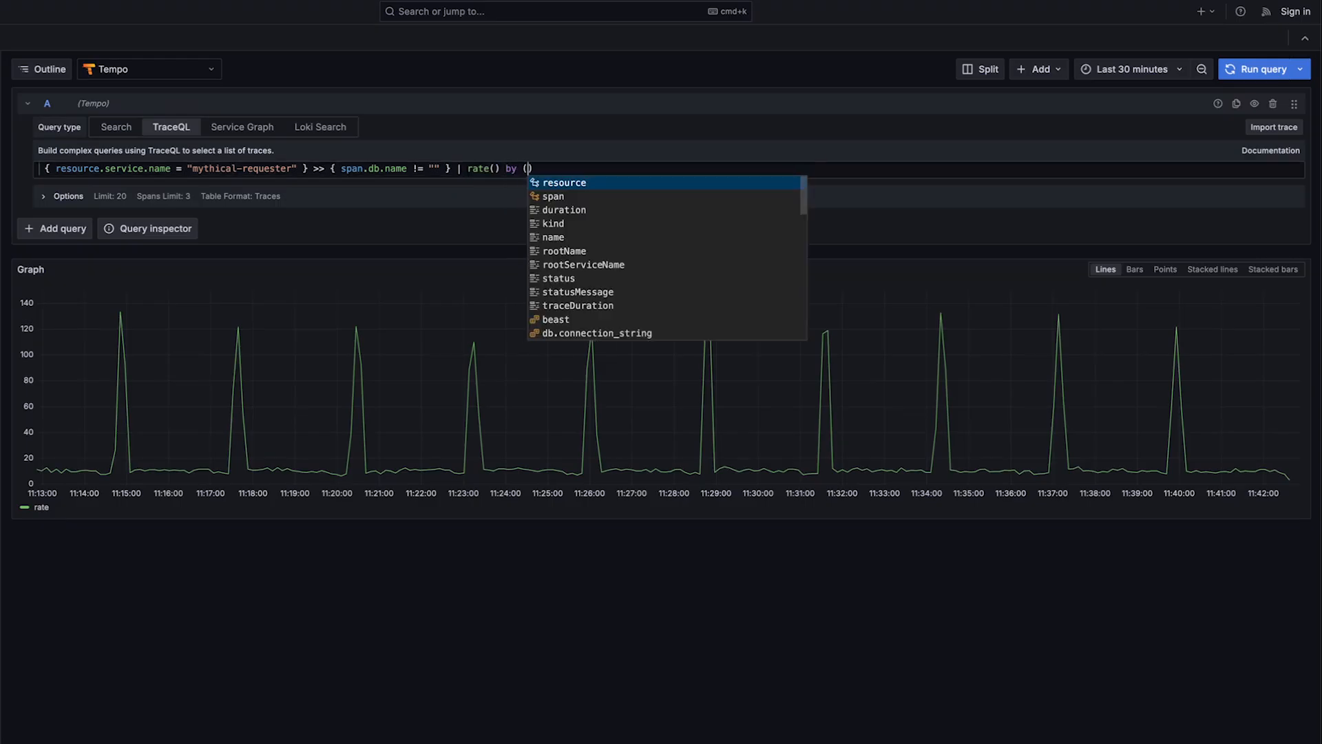
# Step: Group rate() by span.db.statement and run to graph per-statement SELECT, INSERT and DELETE series
pyautogui.write('span.db')
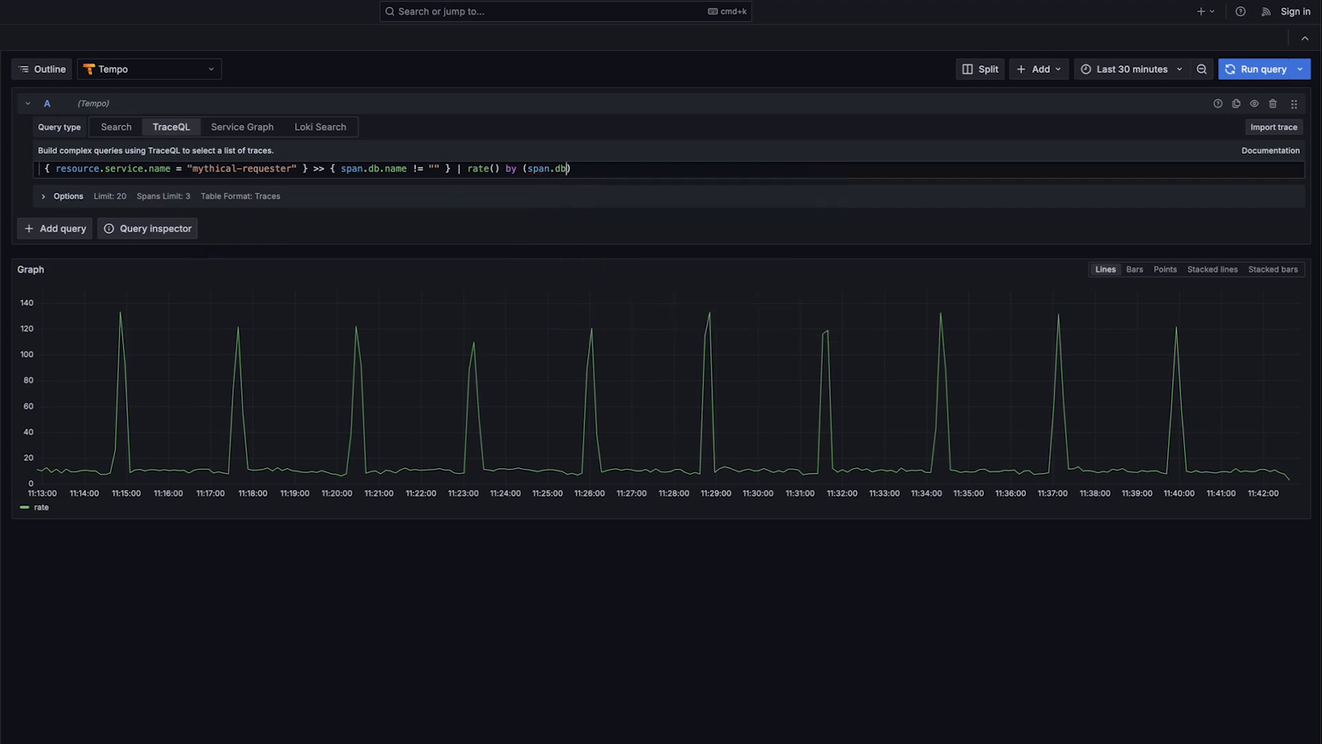
pyautogui.write('.statement')
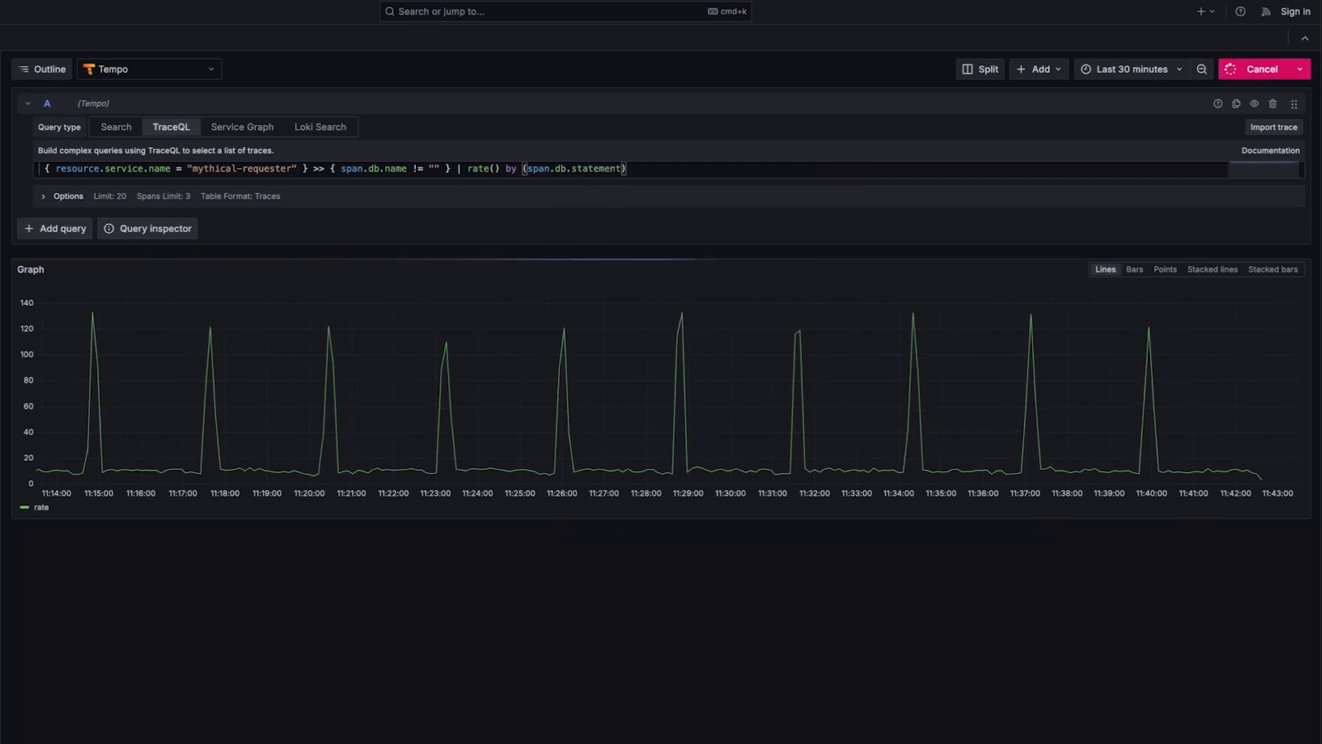
pyautogui.click(1264, 69)
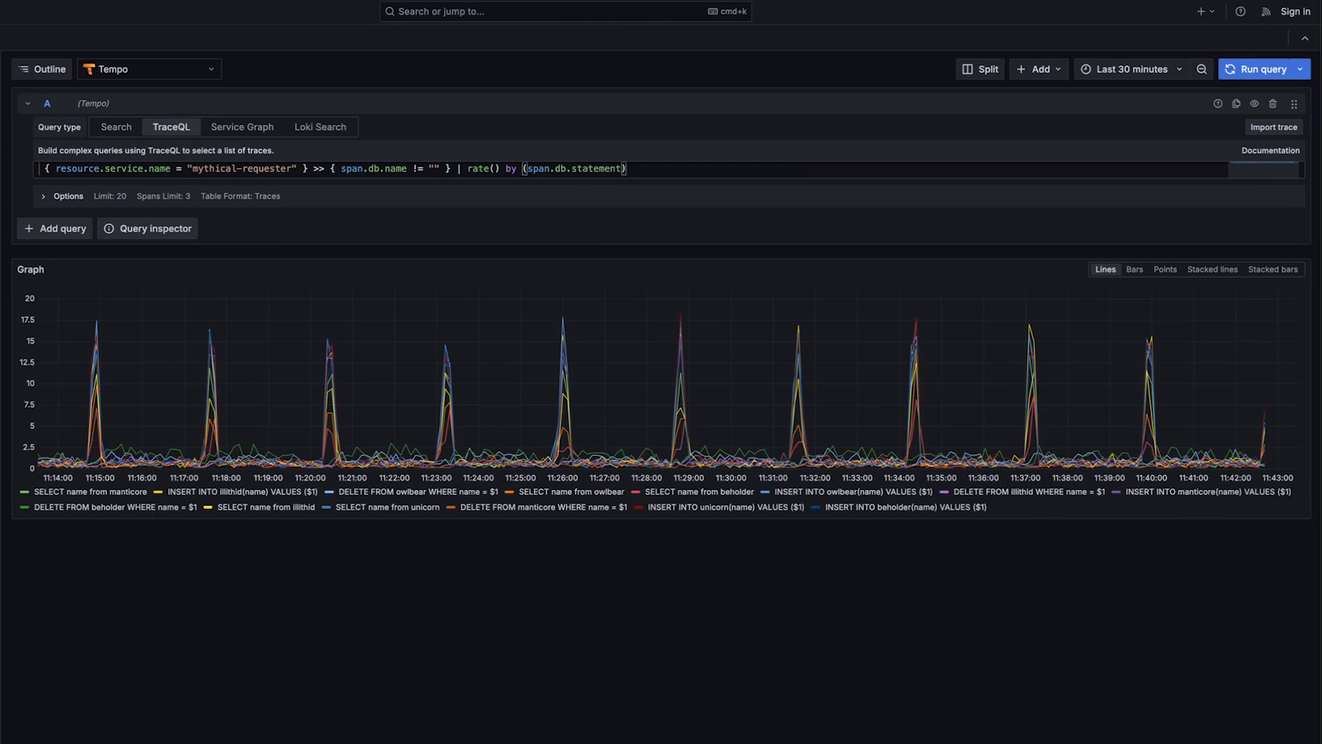